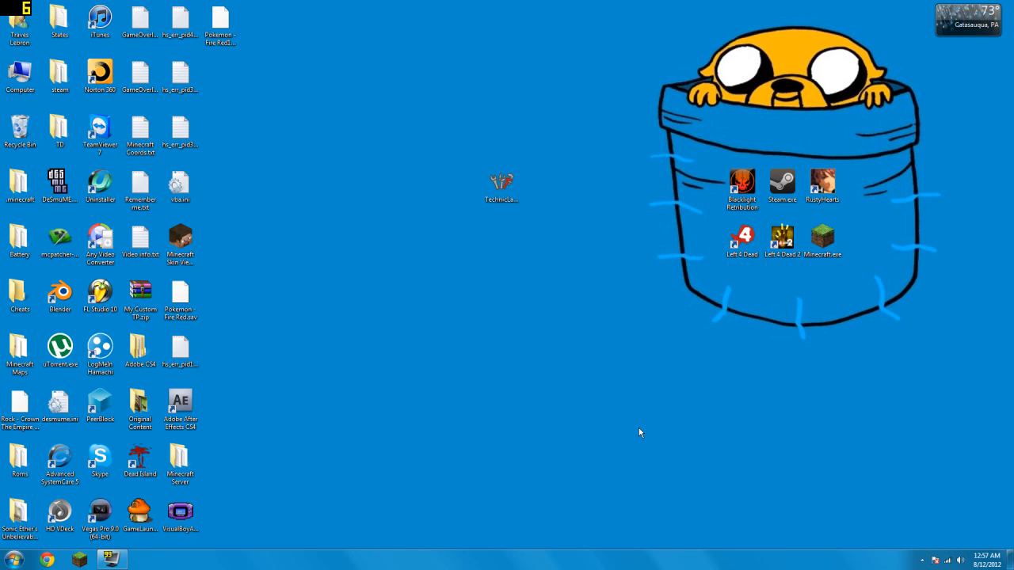
{"action": "mouse_move", "coordinate": [510, 171]}
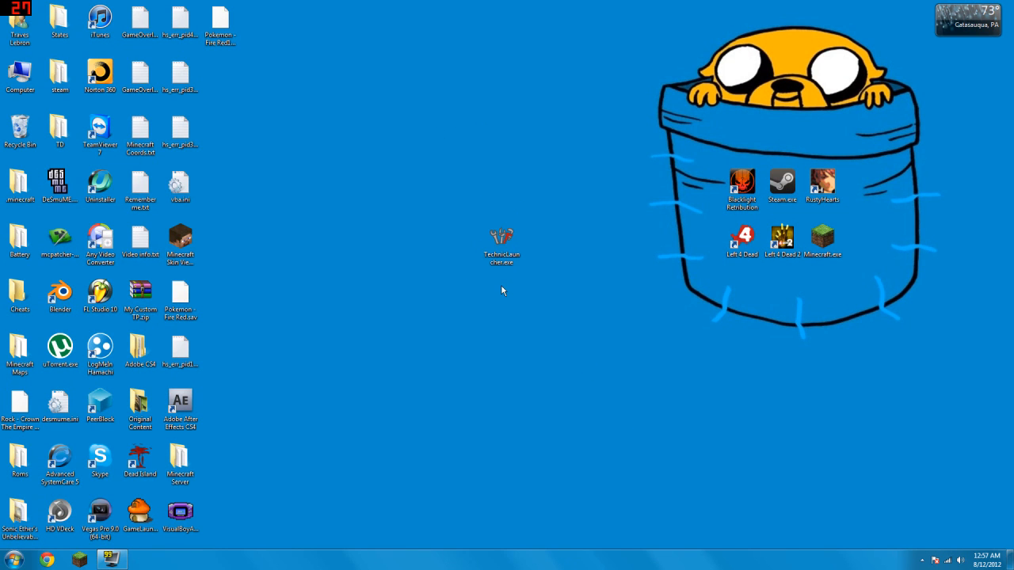
{"action": "mouse_move", "coordinate": [475, 279]}
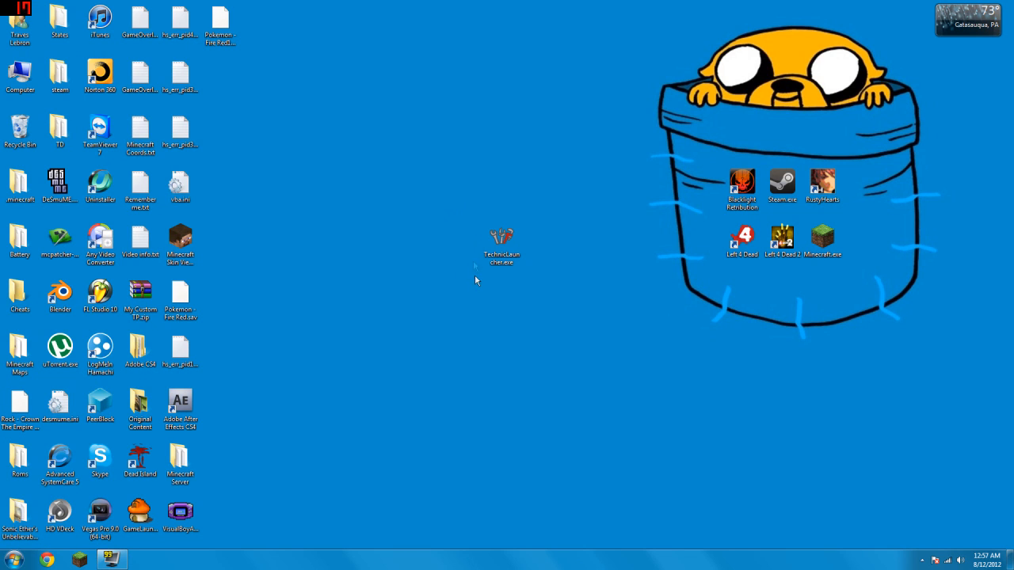
- Run the Technic Launcher file from the desktop, allow it, and dismiss its error message
{"action": "left_click", "coordinate": [501, 238]}
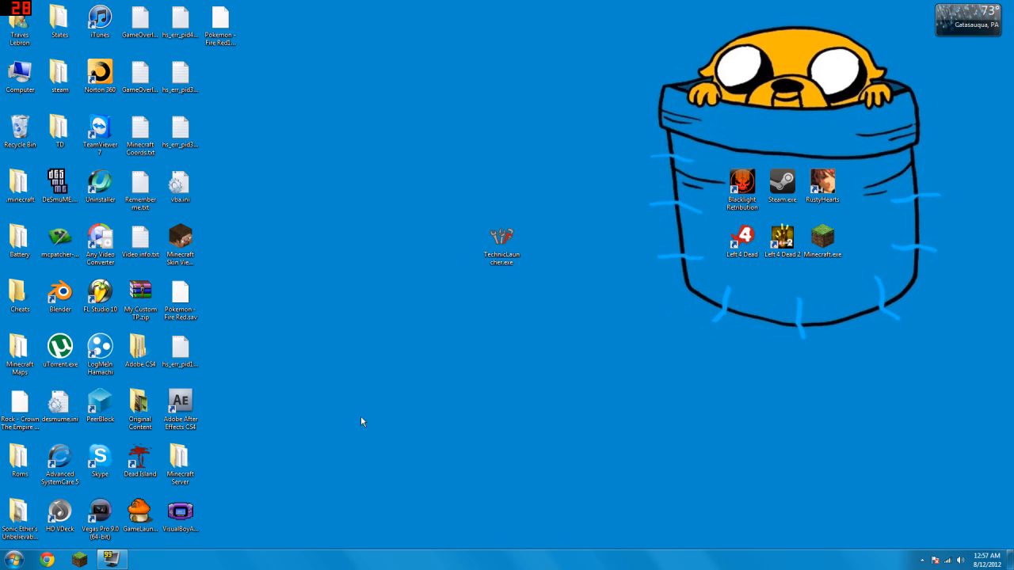
{"action": "mouse_move", "coordinate": [587, 363]}
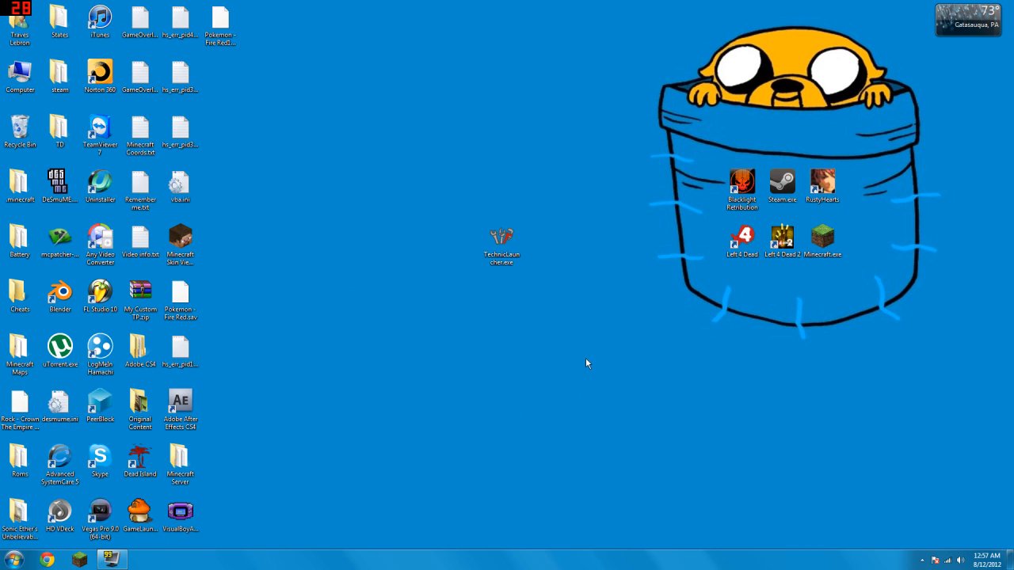
{"action": "left_click", "coordinate": [501, 244]}
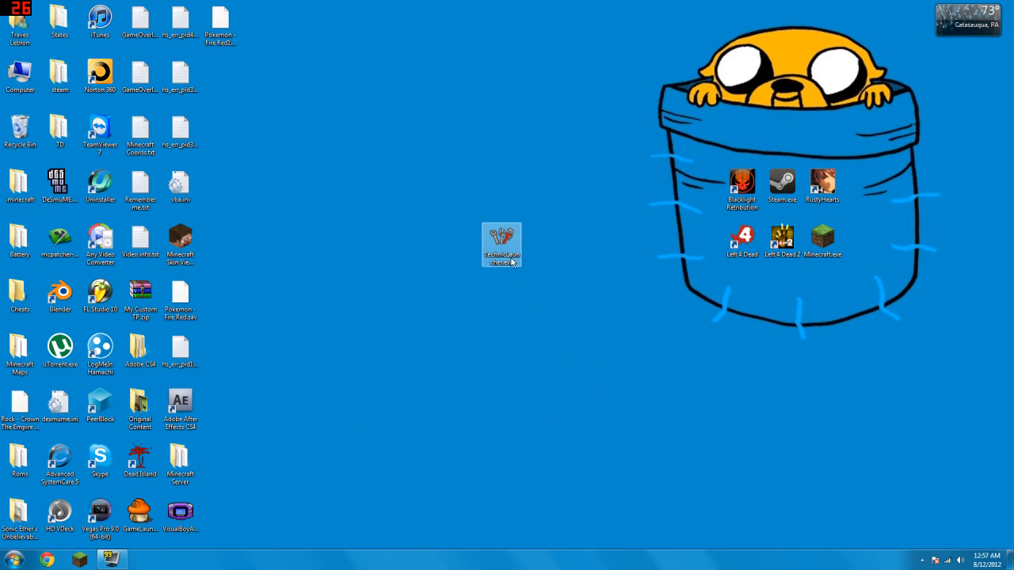
{"action": "double_click", "coordinate": [501, 244]}
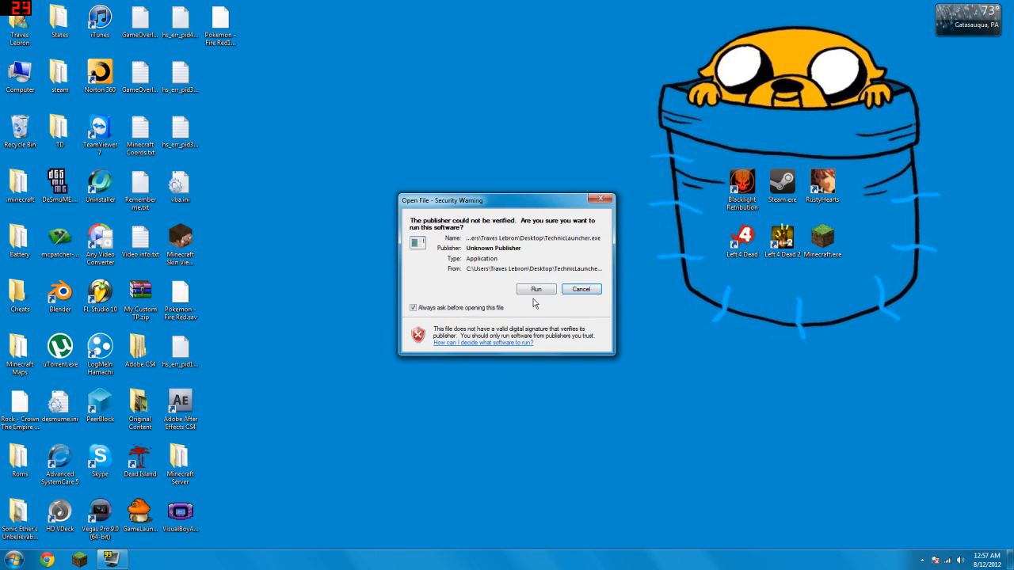
{"action": "left_click", "coordinate": [536, 288]}
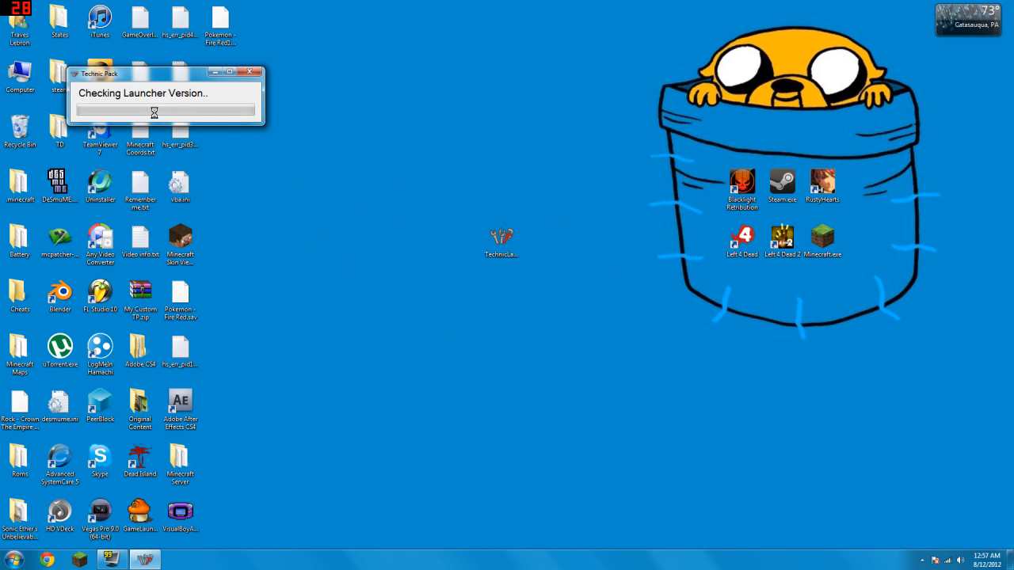
{"action": "mouse_move", "coordinate": [361, 155]}
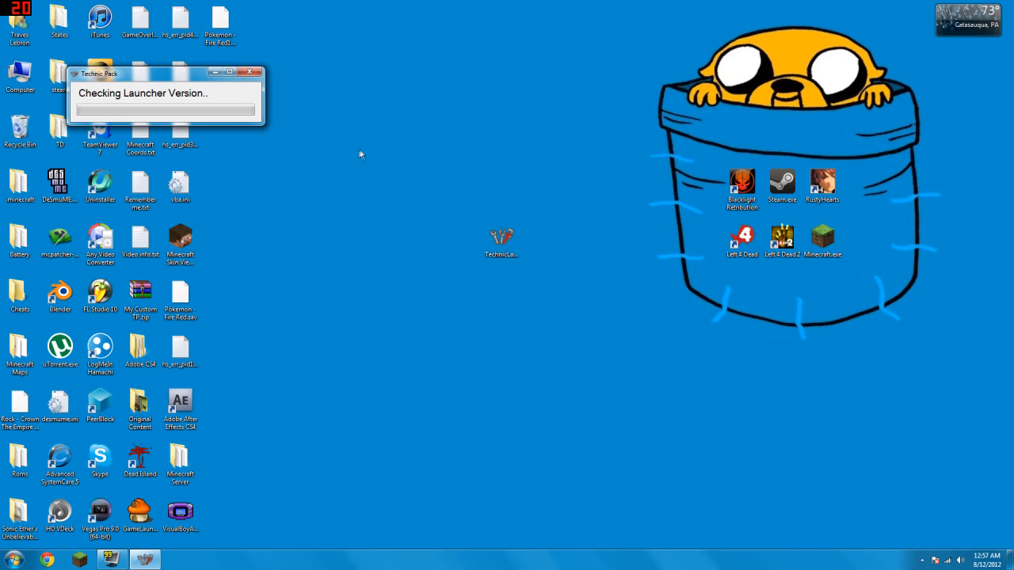
{"action": "mouse_move", "coordinate": [371, 208]}
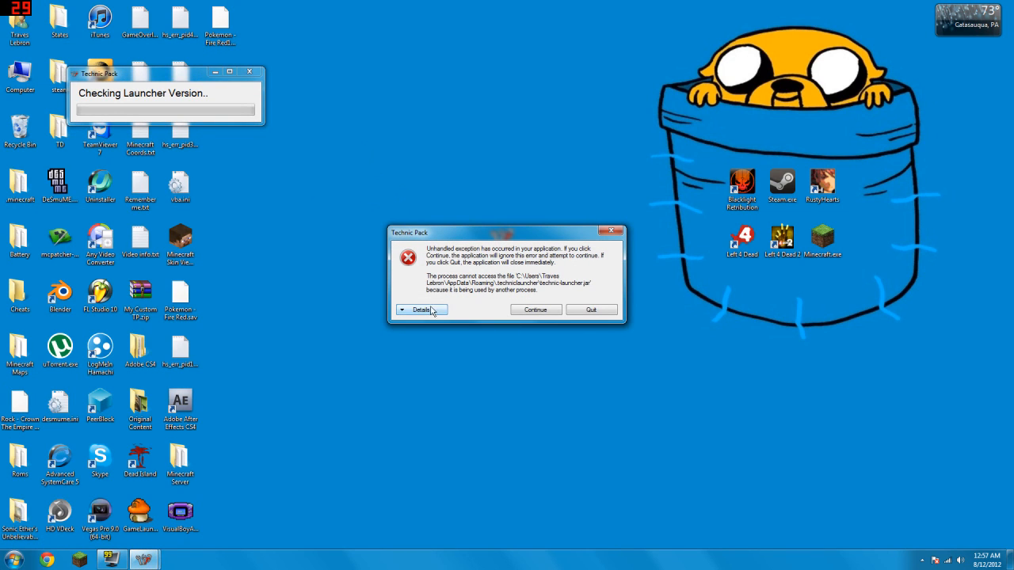
{"action": "mouse_move", "coordinate": [612, 231]}
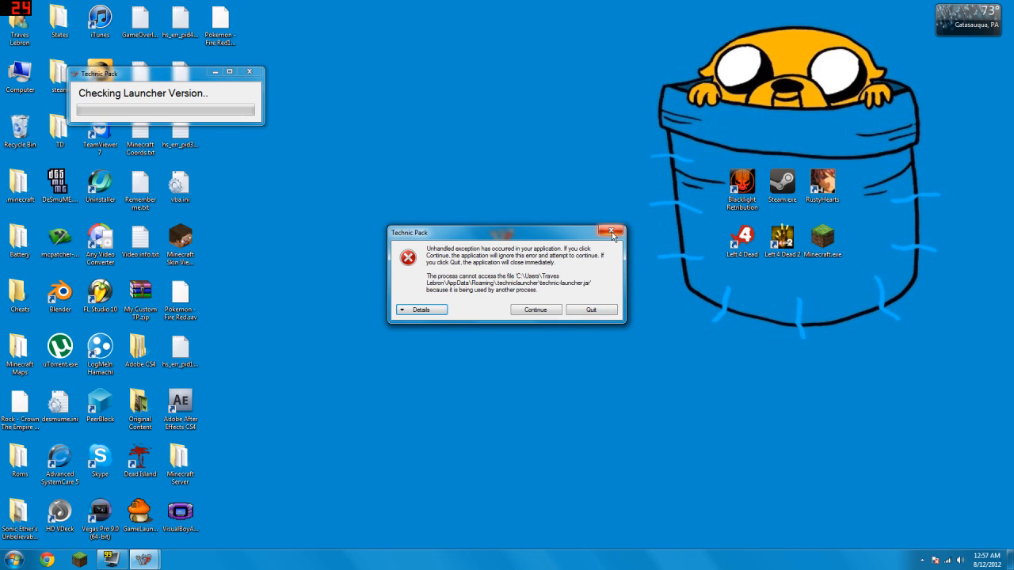
{"action": "left_click", "coordinate": [612, 233]}
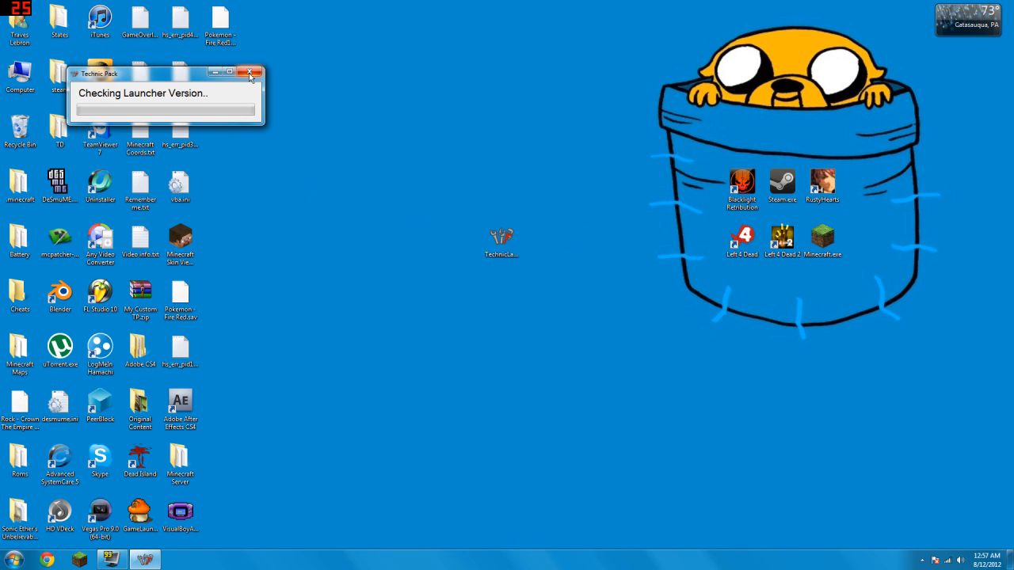
{"action": "mouse_move", "coordinate": [234, 154]}
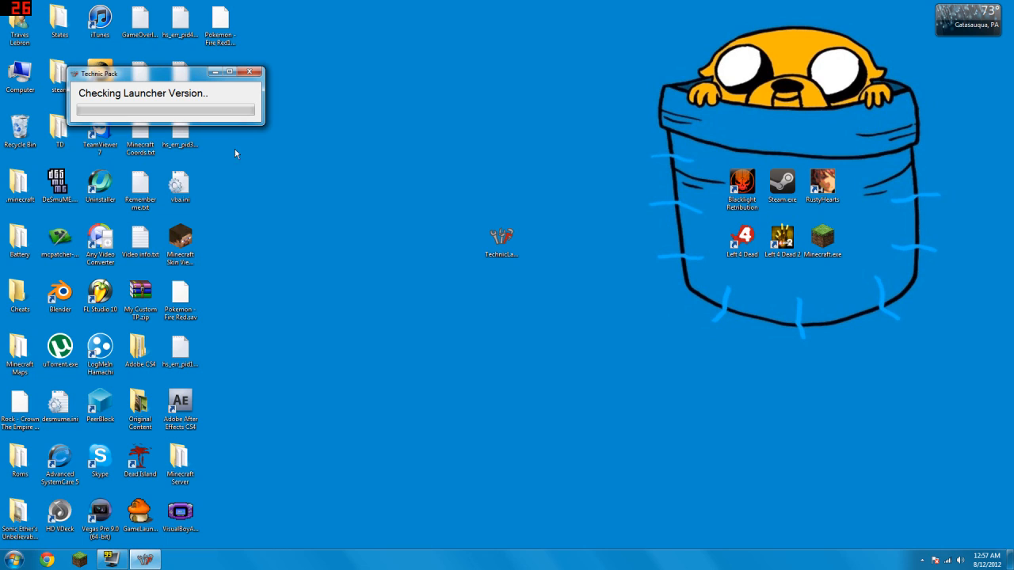
{"action": "mouse_move", "coordinate": [322, 217]}
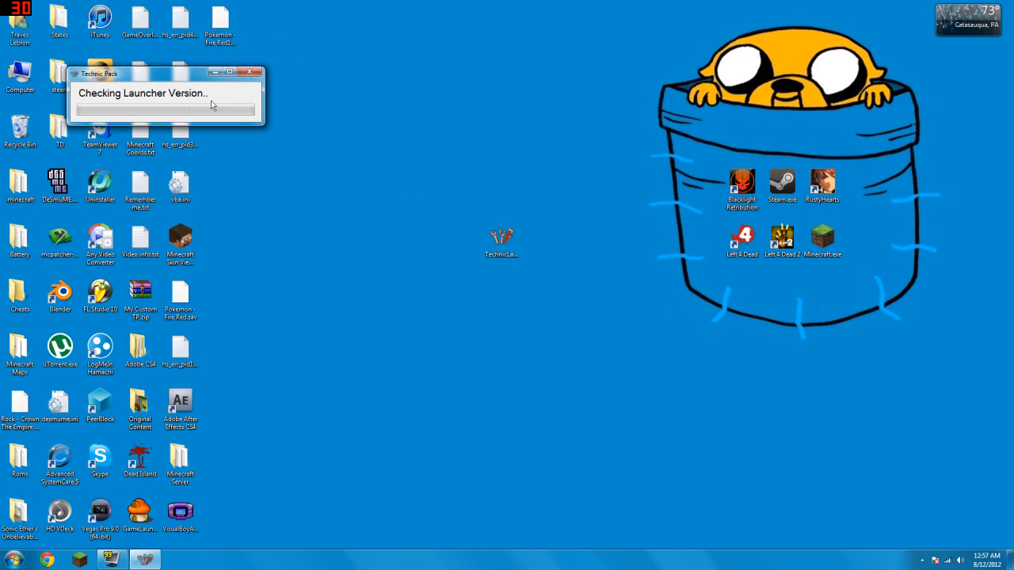
{"action": "mouse_move", "coordinate": [322, 117]}
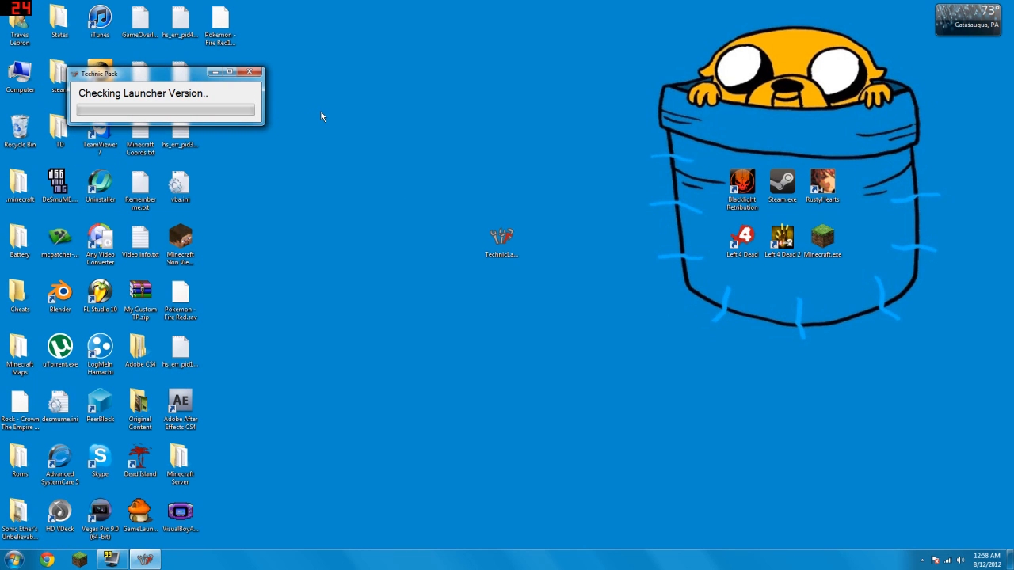
{"action": "mouse_move", "coordinate": [272, 104]}
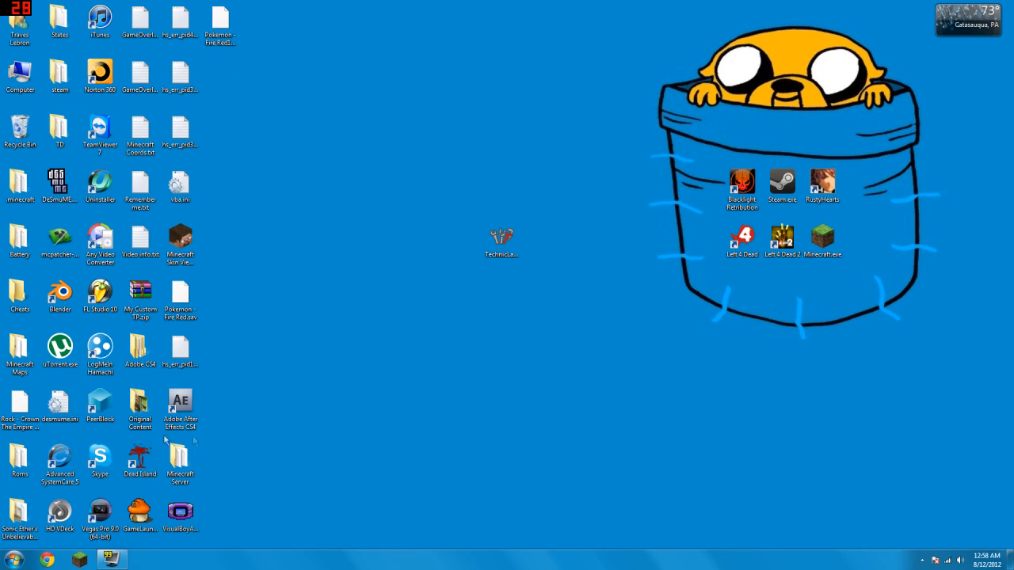
- Search Google for 'tech pack' in the browser to reach the Technic Pack site
{"action": "left_click", "coordinate": [501, 237]}
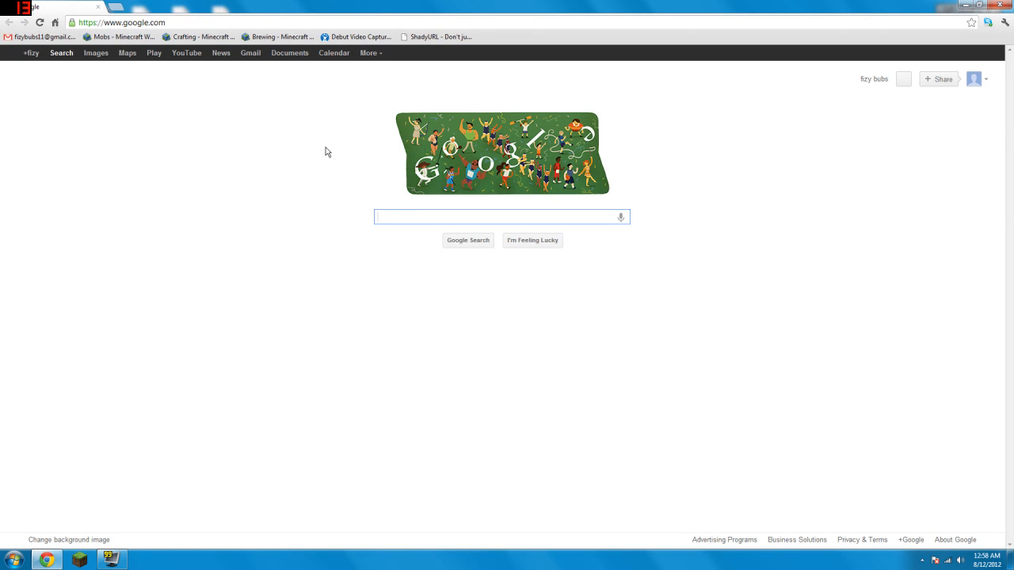
{"action": "type", "text": "technic"}
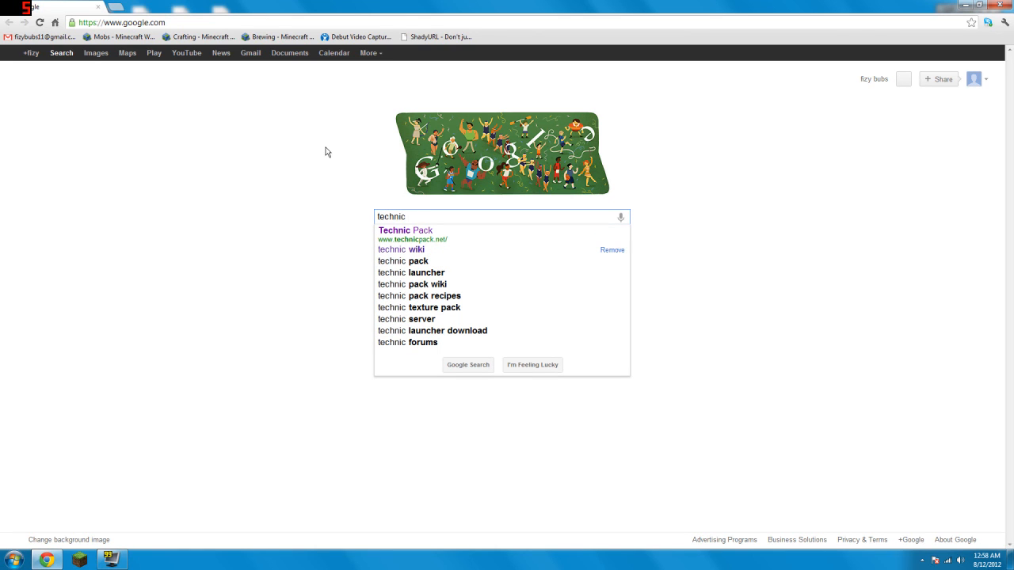
{"action": "type", "text": "pack"}
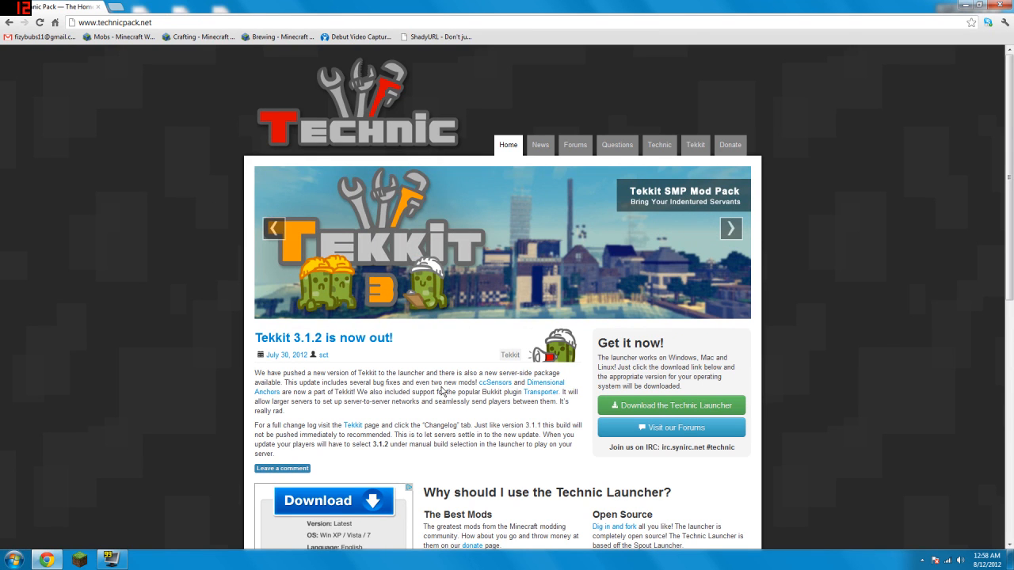
{"action": "scroll", "scroll_direction": "down", "scroll_amount": 3}
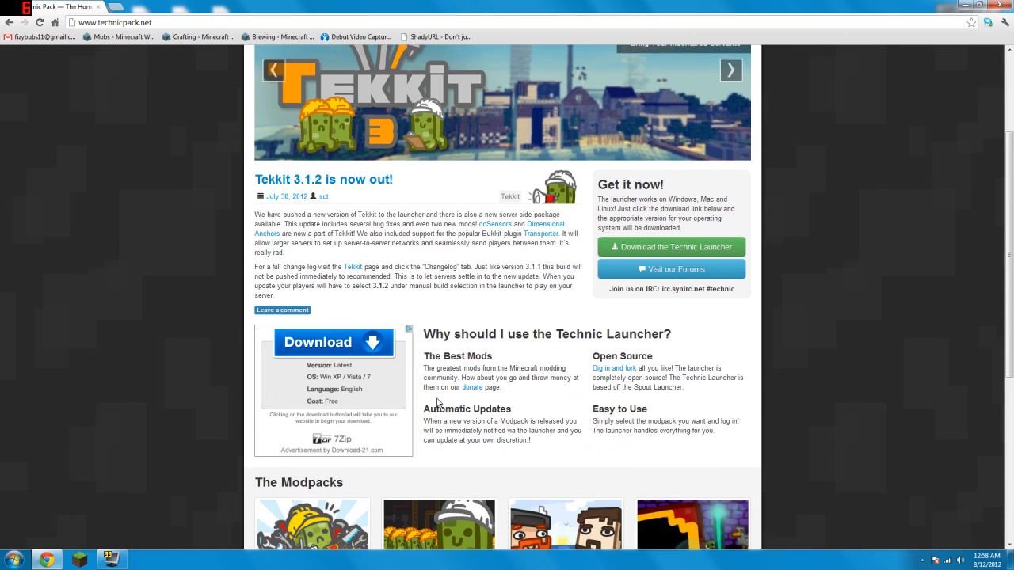
{"action": "scroll", "scroll_direction": "down", "scroll_amount": 3}
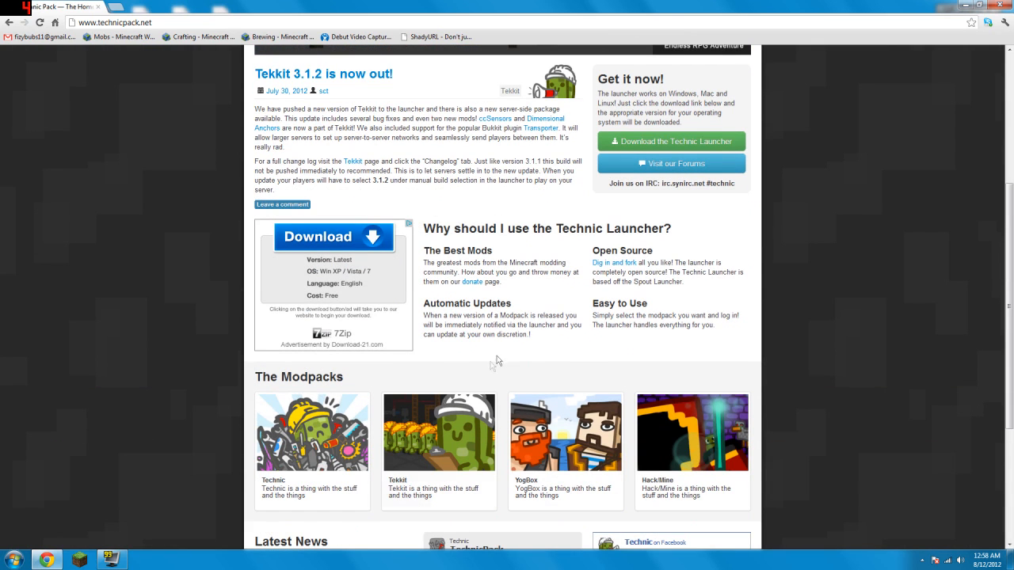
{"action": "scroll", "scroll_direction": "down", "scroll_amount": 3}
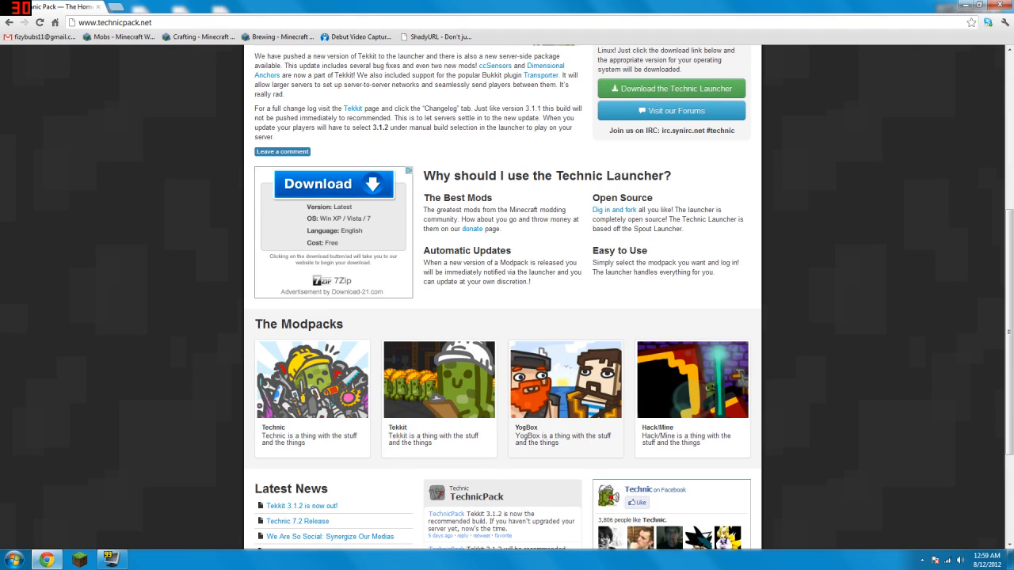
{"action": "mouse_move", "coordinate": [609, 331]}
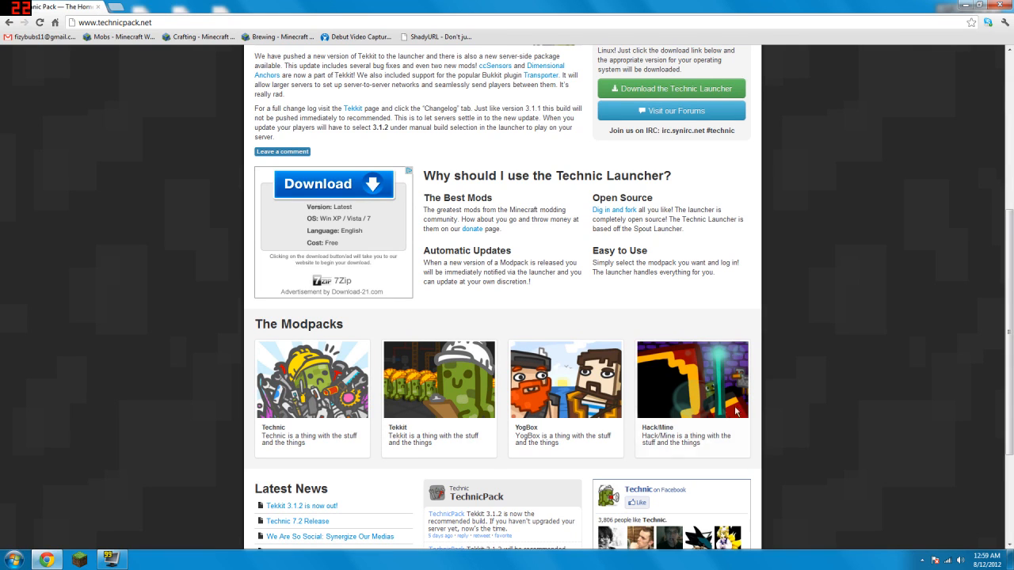
{"action": "mouse_move", "coordinate": [627, 388]}
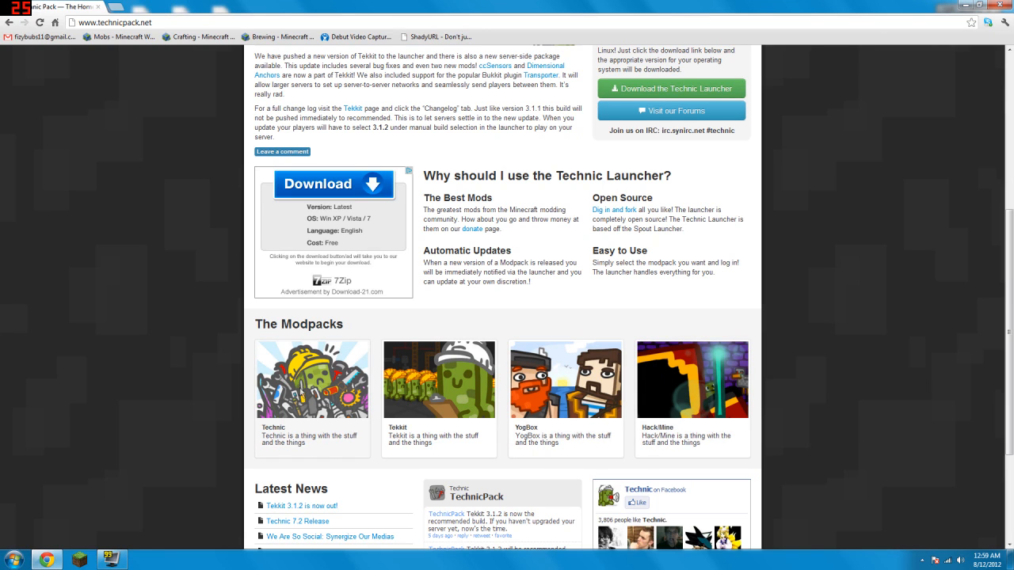
{"action": "mouse_move", "coordinate": [757, 304]}
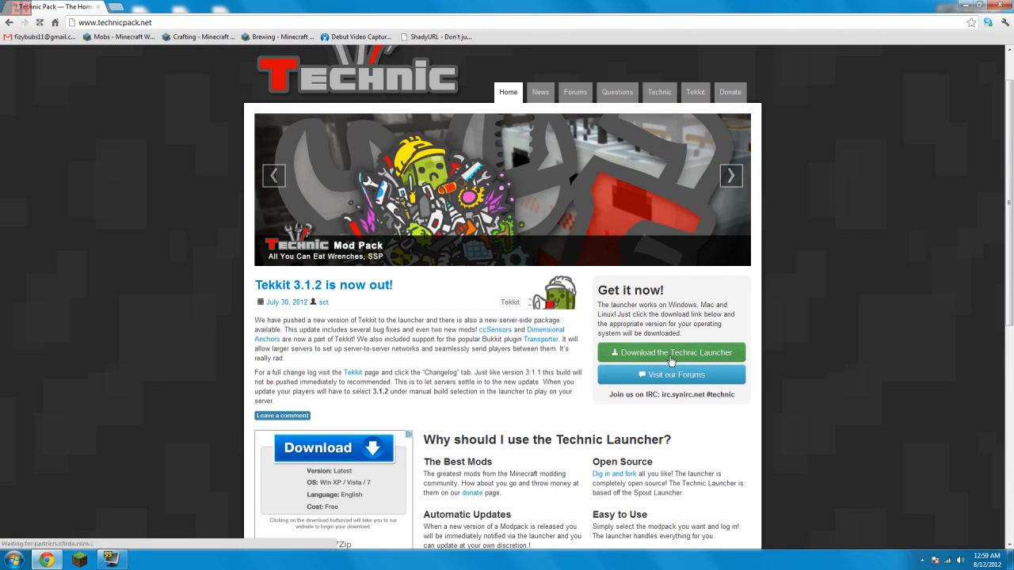
- Start the Technic Launcher download from the green download button
{"action": "left_click", "coordinate": [672, 351]}
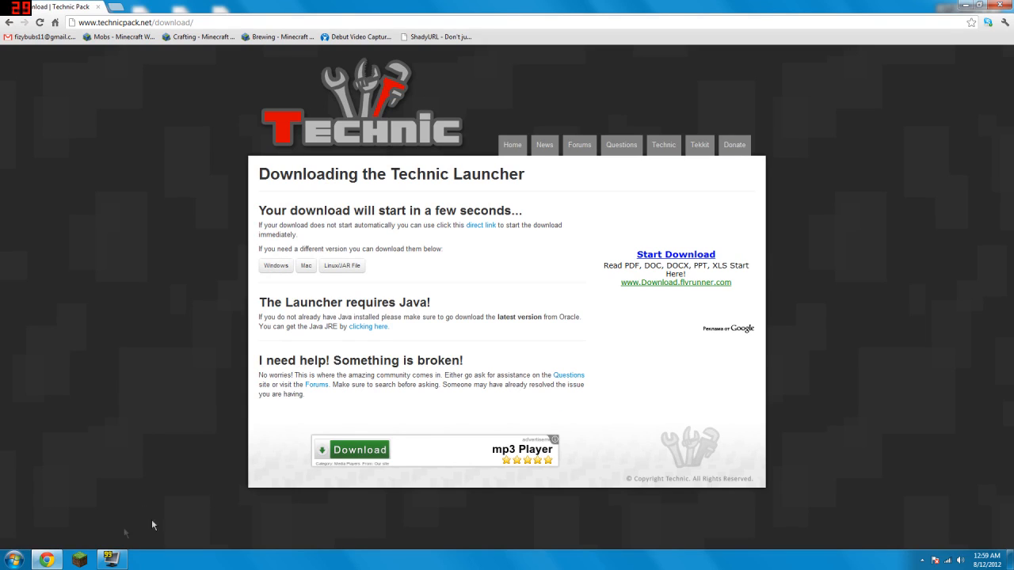
{"action": "mouse_move", "coordinate": [478, 488]}
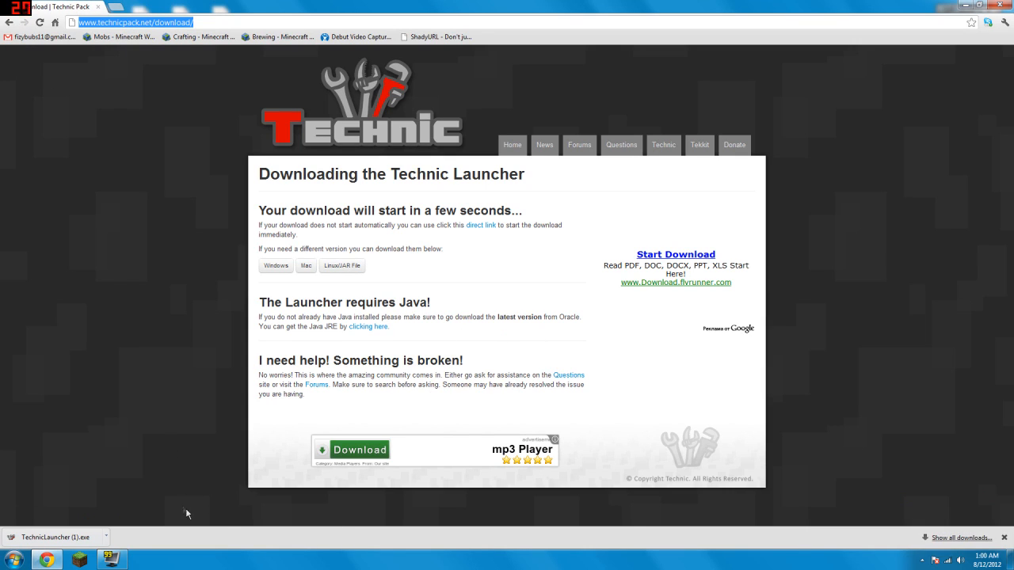
{"action": "mouse_move", "coordinate": [203, 57]}
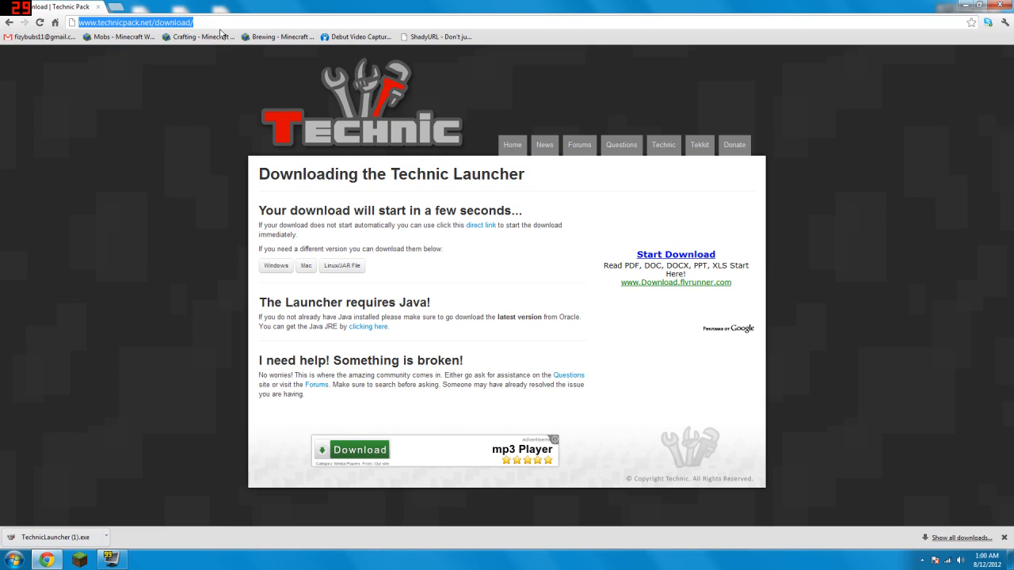
- Search Google for 'java', then minimize Chrome to show the desktop
{"action": "type", "text": "java"}
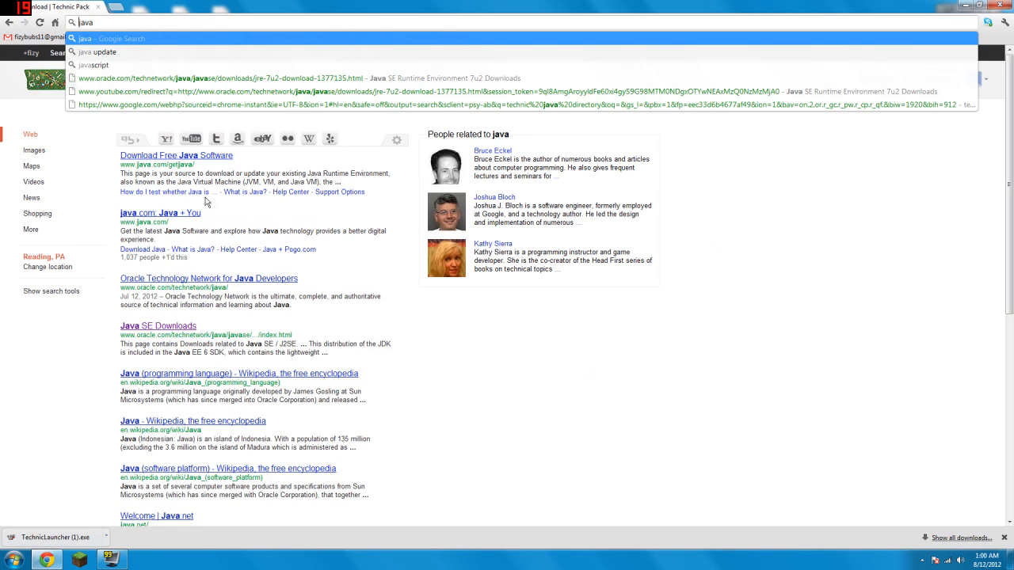
{"action": "left_click", "coordinate": [176, 155]}
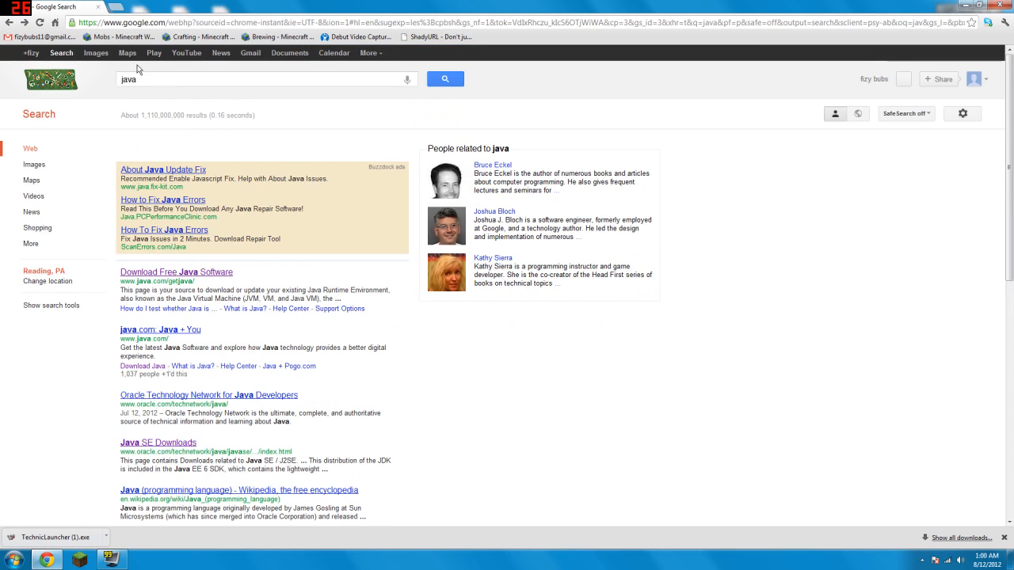
{"action": "left_click", "coordinate": [238, 79]}
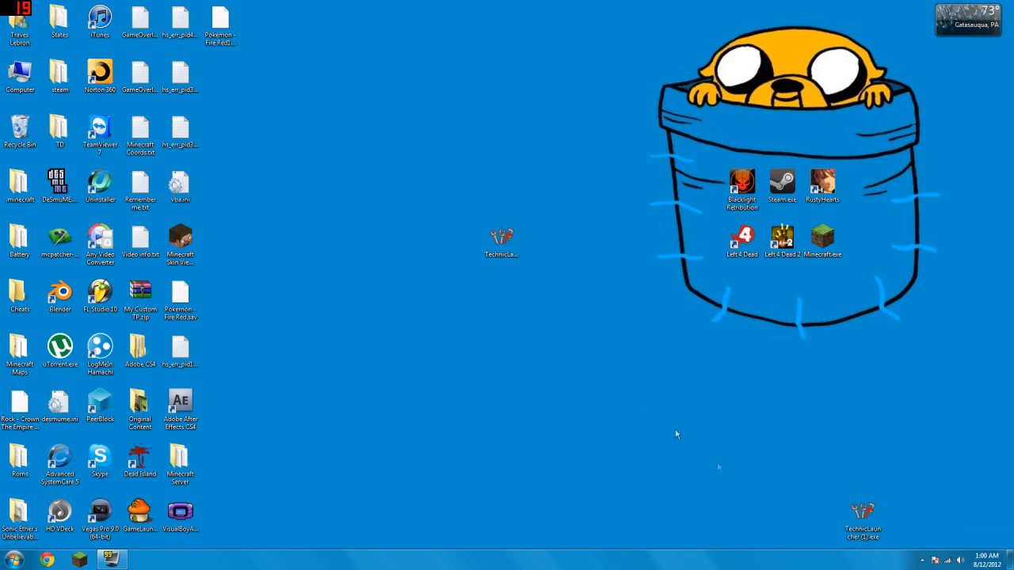
- Open the AppData Roaming folder via the Start menu search for %appdata
{"action": "left_click", "coordinate": [13, 560]}
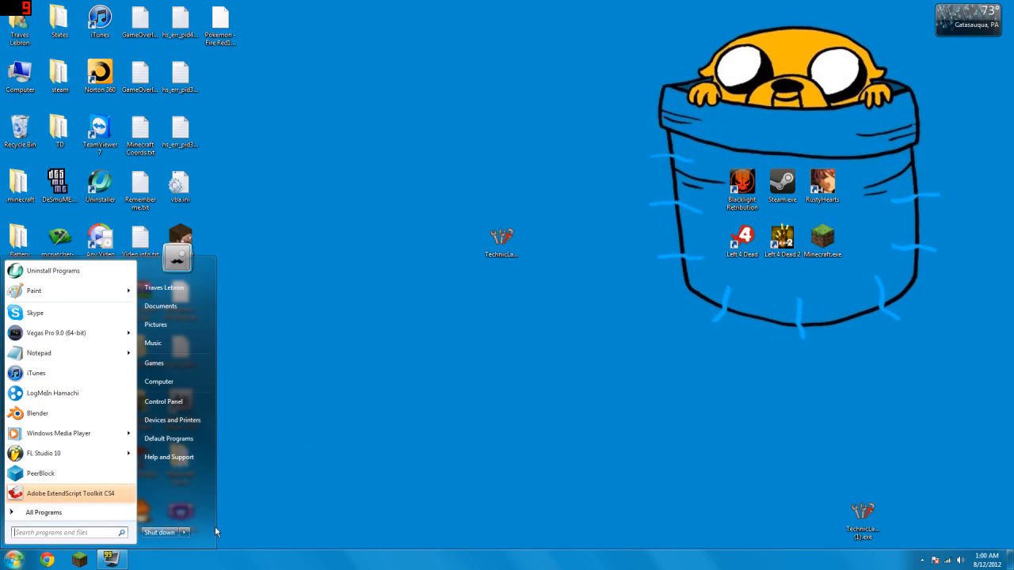
{"action": "type", "text": "%a"}
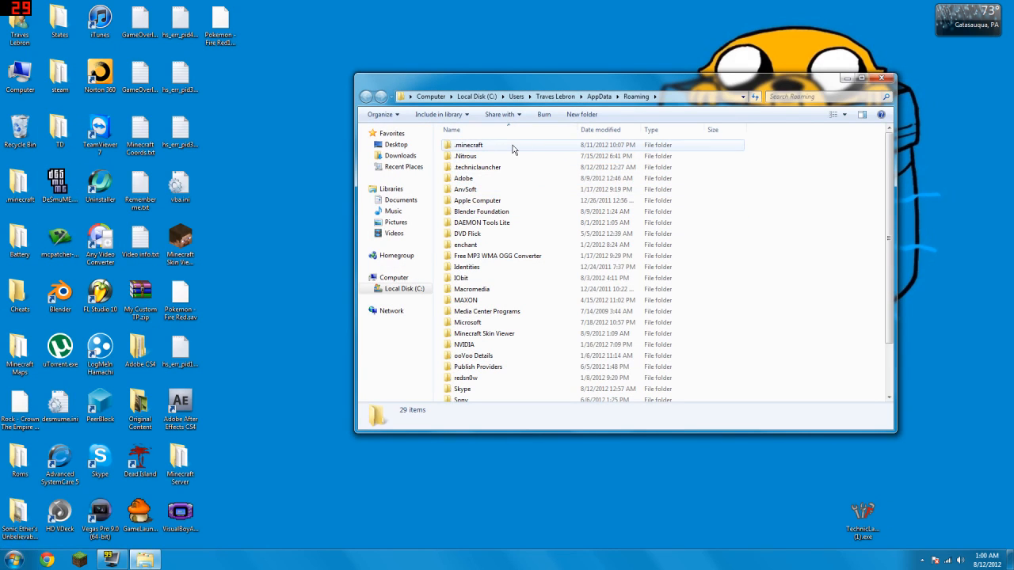
- Open the .techniclauncher folder and run technic-launcher.jar to reach the login screen
{"action": "left_click", "coordinate": [469, 146]}
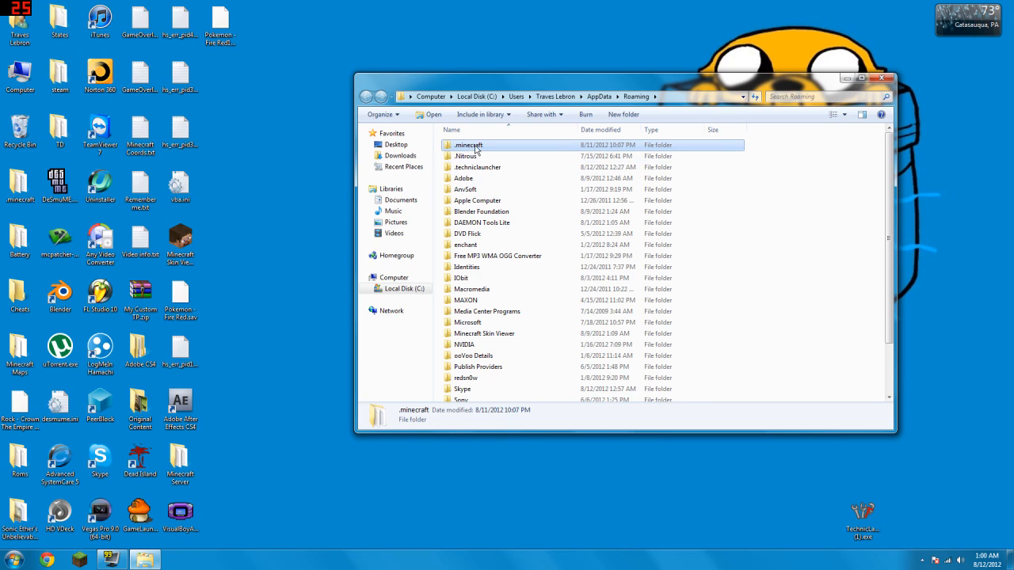
{"action": "left_click", "coordinate": [477, 168]}
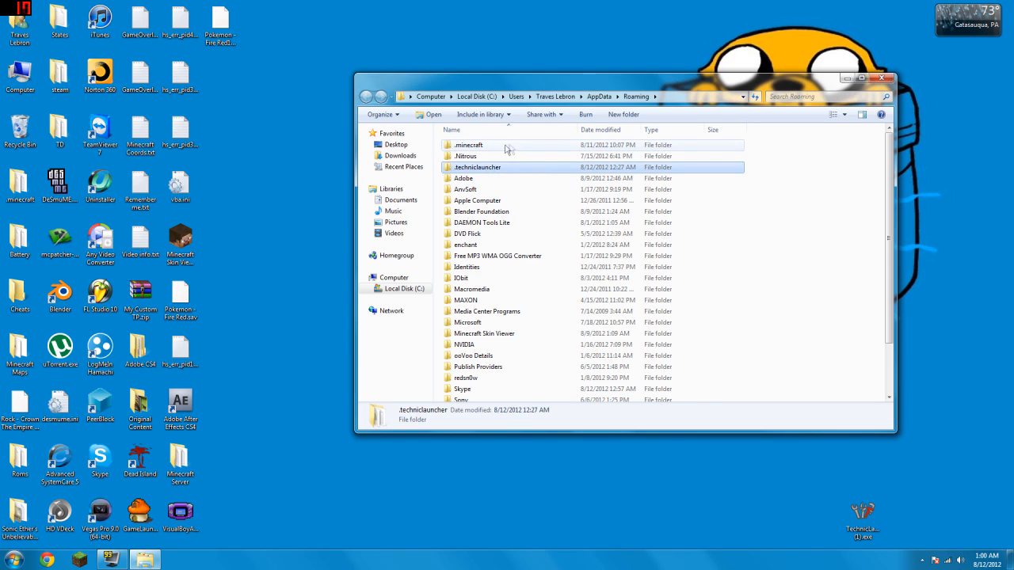
{"action": "mouse_move", "coordinate": [499, 174]}
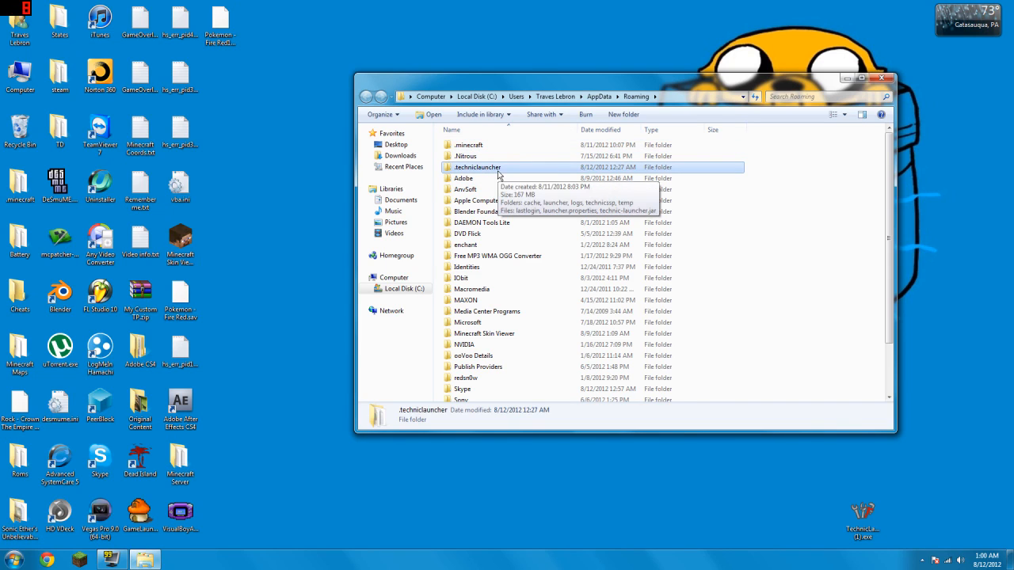
{"action": "double_click", "coordinate": [477, 168]}
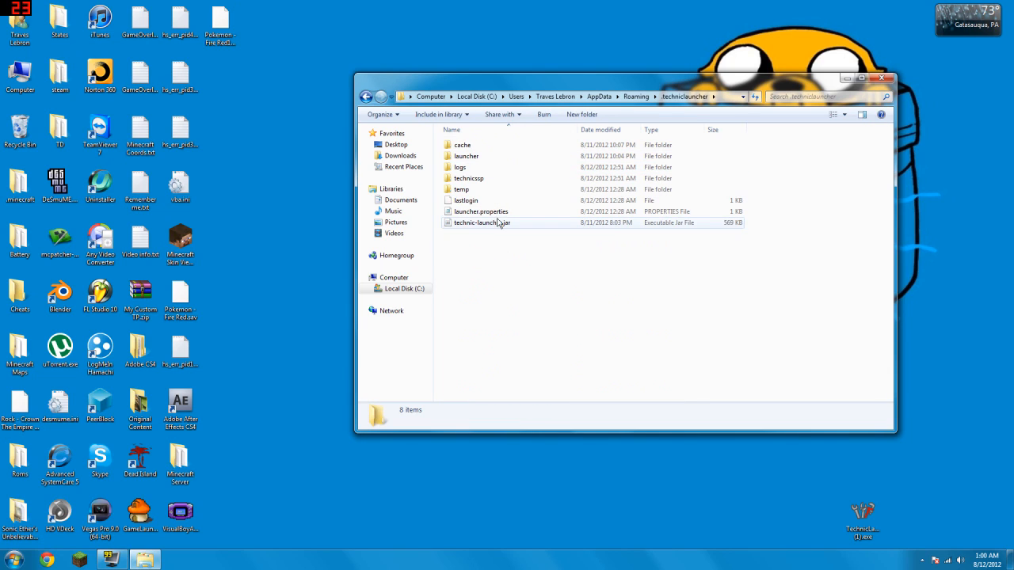
{"action": "left_click", "coordinate": [482, 212]}
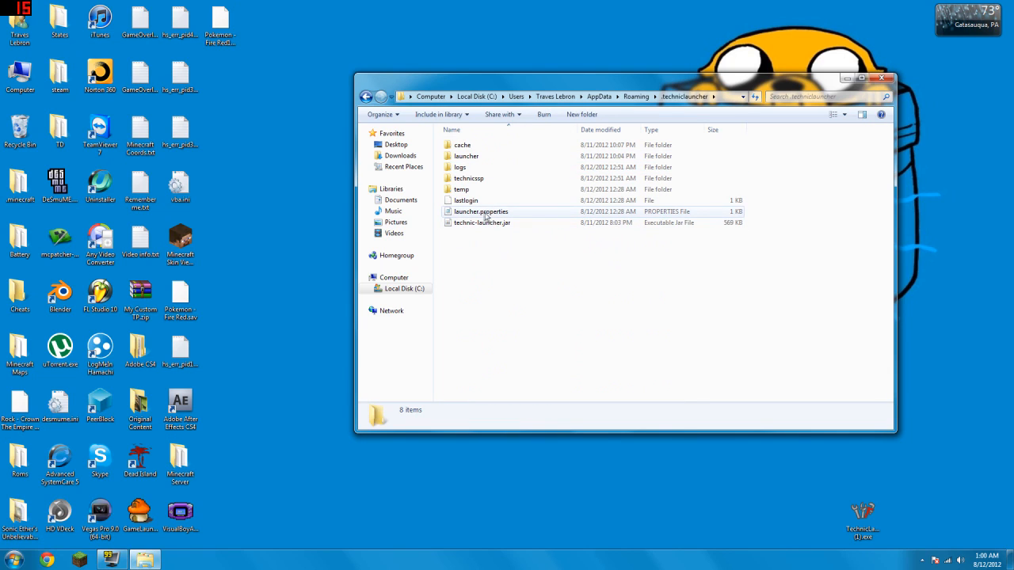
{"action": "mouse_move", "coordinate": [482, 222]}
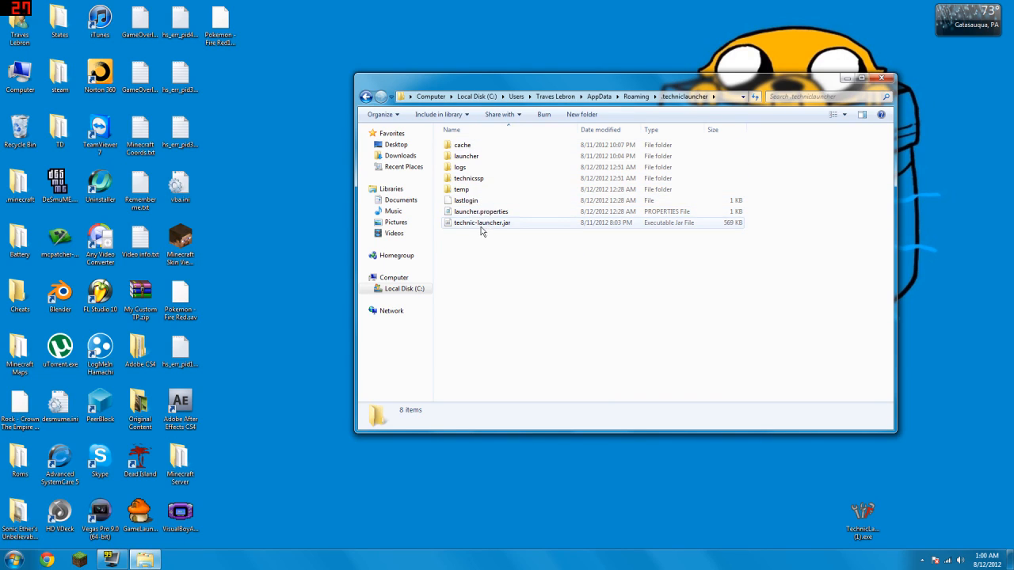
{"action": "mouse_move", "coordinate": [481, 222]}
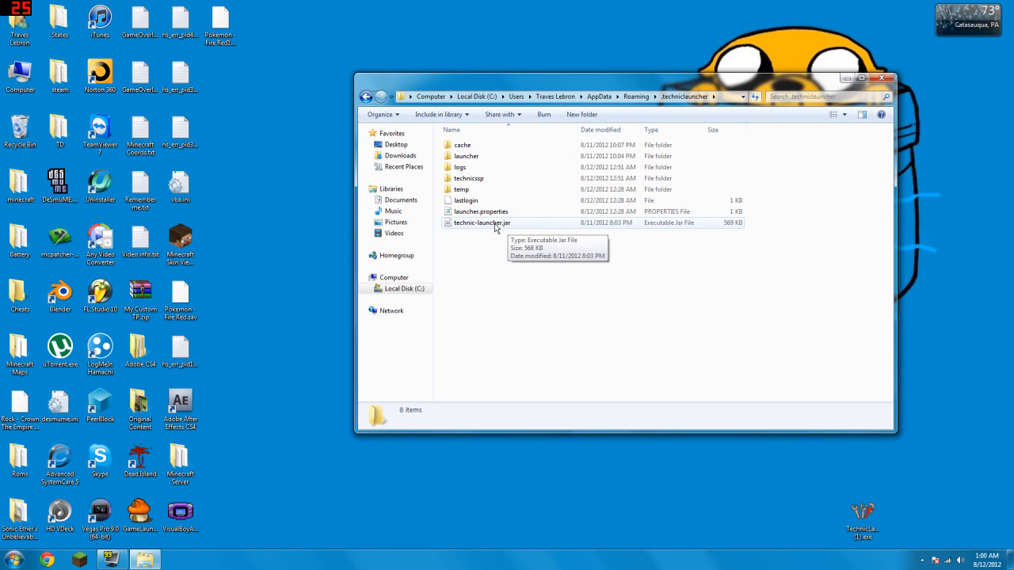
{"action": "mouse_move", "coordinate": [521, 317]}
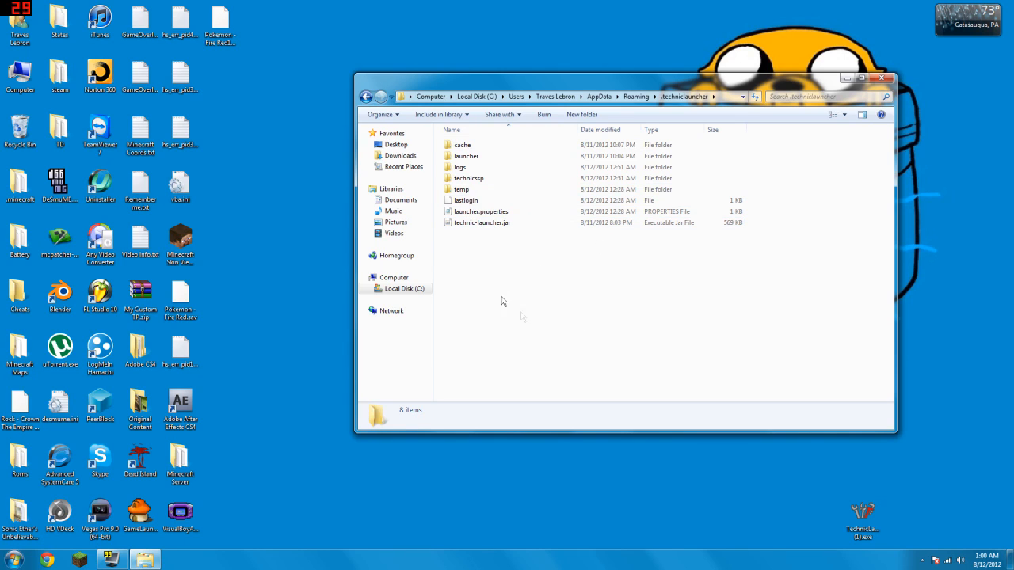
{"action": "mouse_move", "coordinate": [515, 261]}
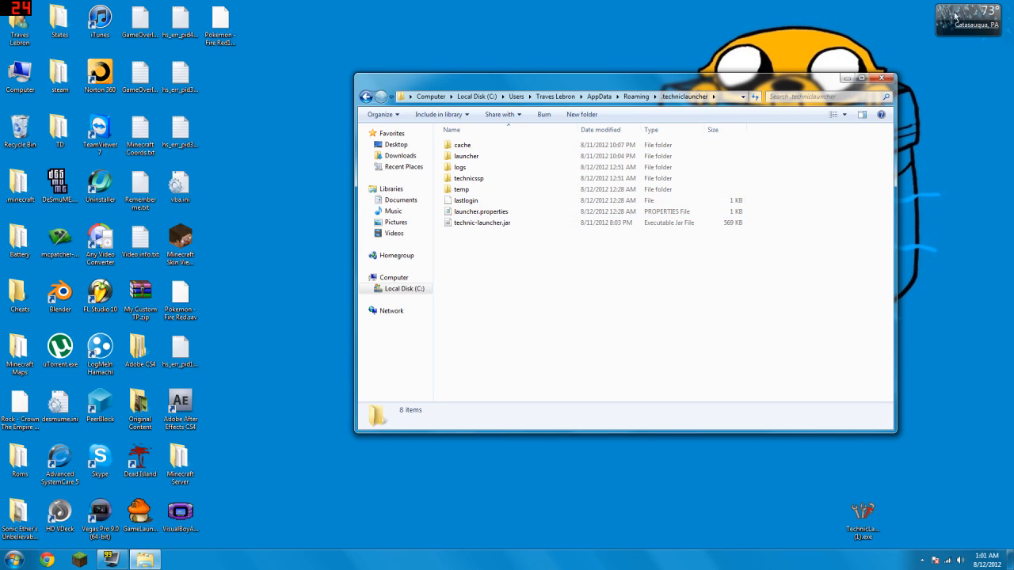
{"action": "left_click", "coordinate": [482, 222]}
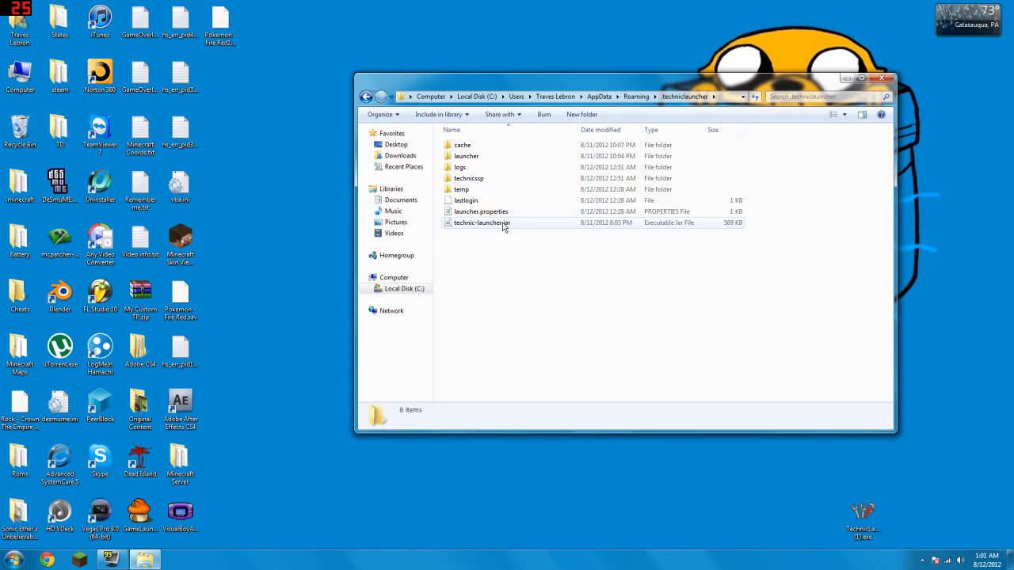
{"action": "mouse_move", "coordinate": [482, 222]}
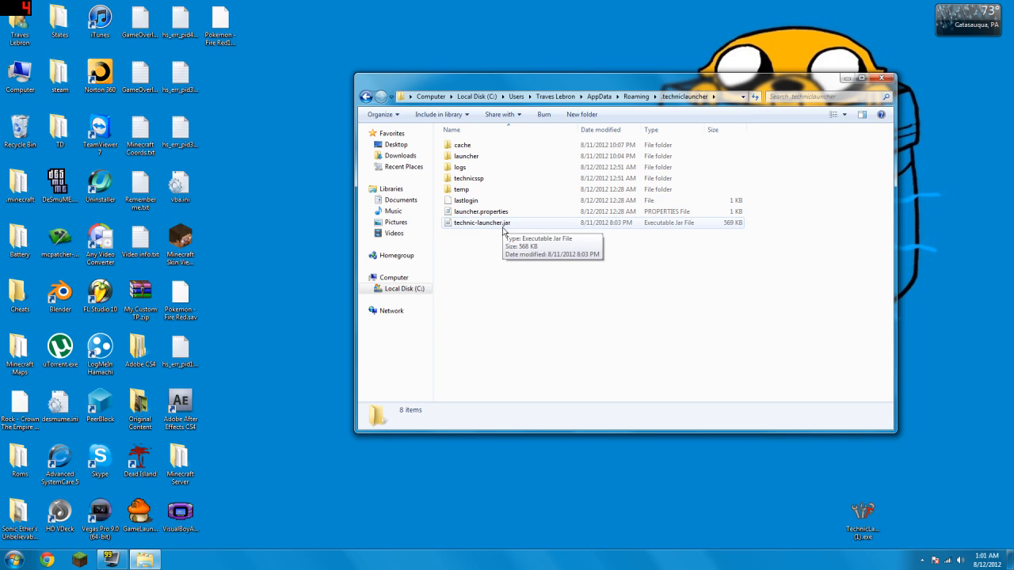
{"action": "double_click", "coordinate": [482, 222]}
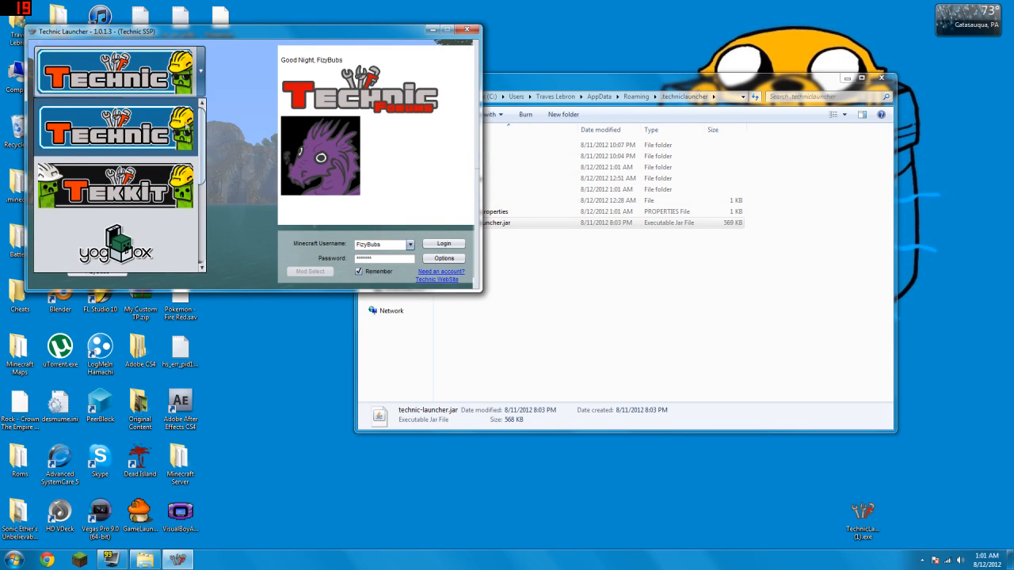
- Choose the Technic modpack from the list and log in to launch Technic SSP
{"action": "left_click", "coordinate": [117, 72]}
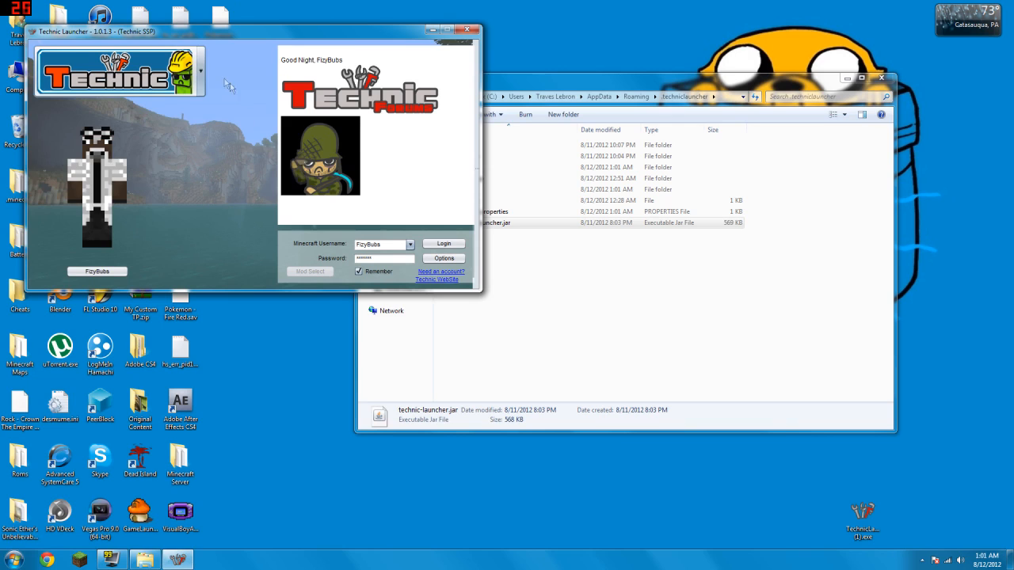
{"action": "left_click", "coordinate": [200, 70]}
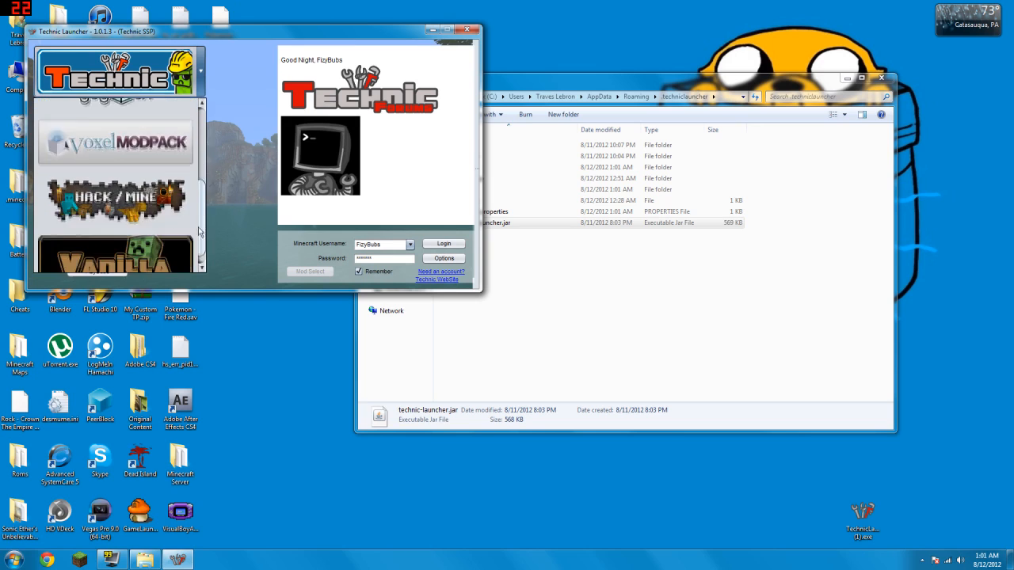
{"action": "scroll", "scroll_direction": "down", "scroll_amount": 3}
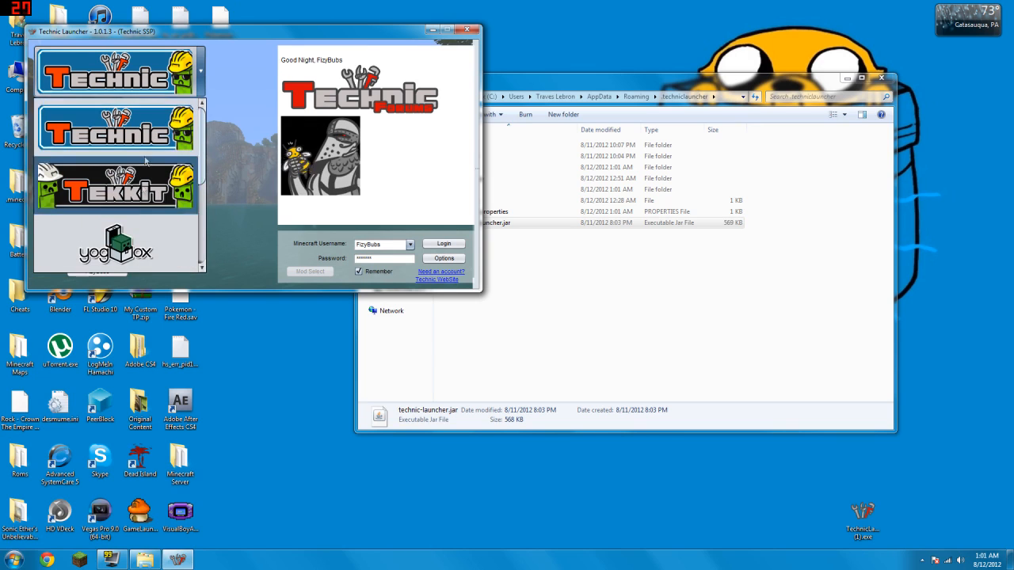
{"action": "scroll", "scroll_direction": "down", "scroll_amount": 3}
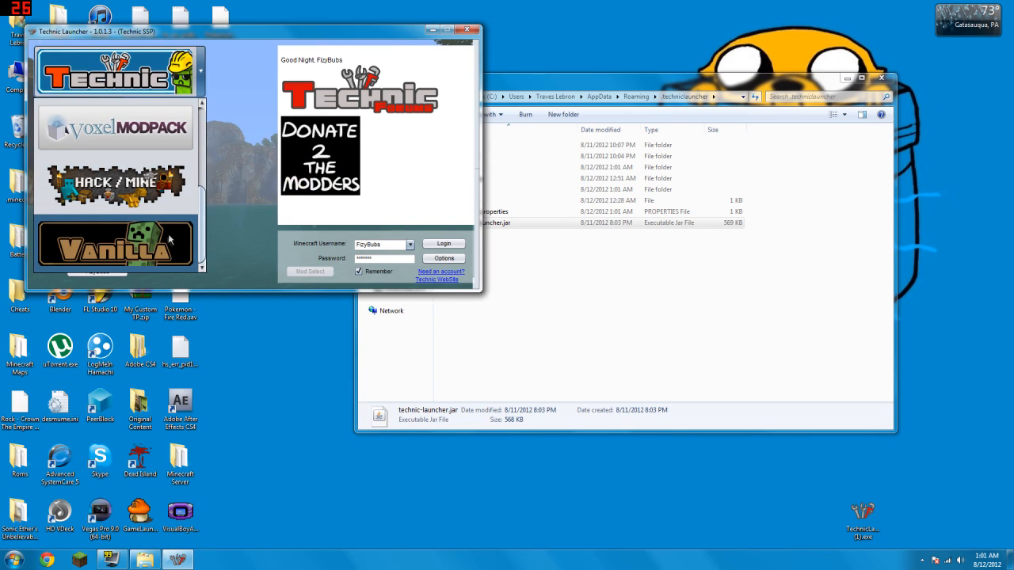
{"action": "scroll", "scroll_direction": "down", "scroll_amount": 3}
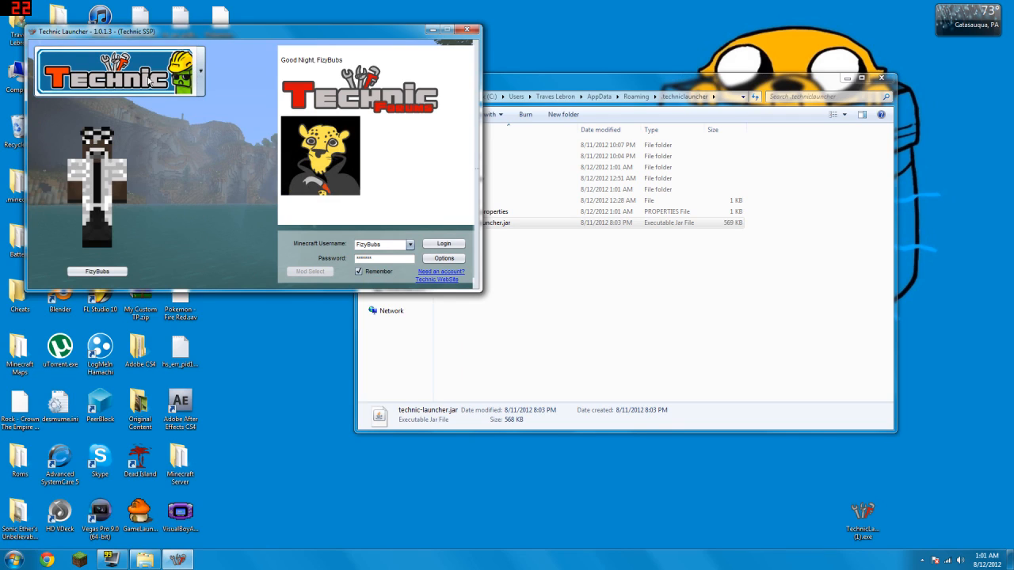
{"action": "left_click", "coordinate": [443, 244]}
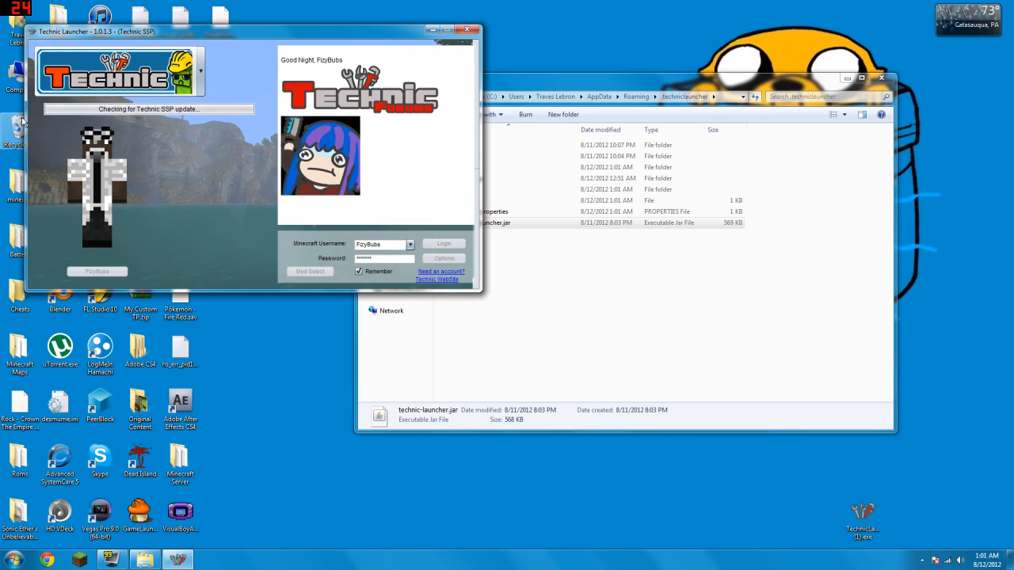
{"action": "left_click", "coordinate": [444, 244]}
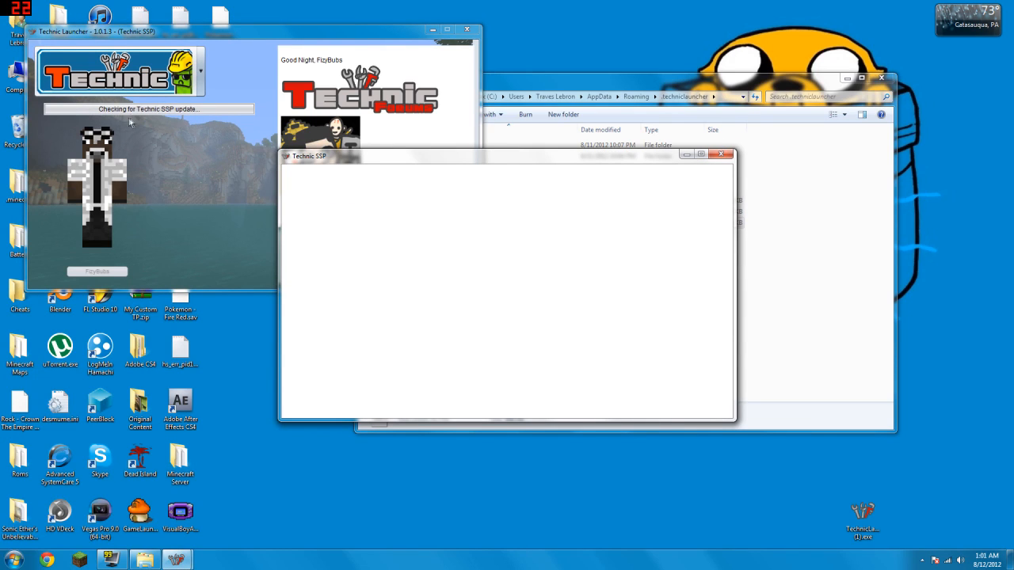
{"action": "mouse_move", "coordinate": [451, 79]}
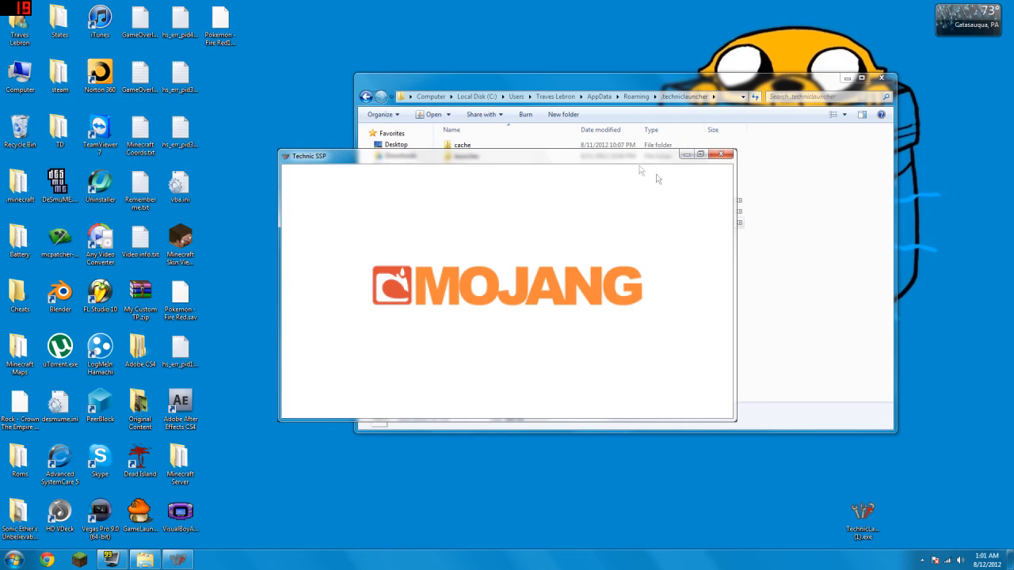
{"action": "mouse_move", "coordinate": [494, 292]}
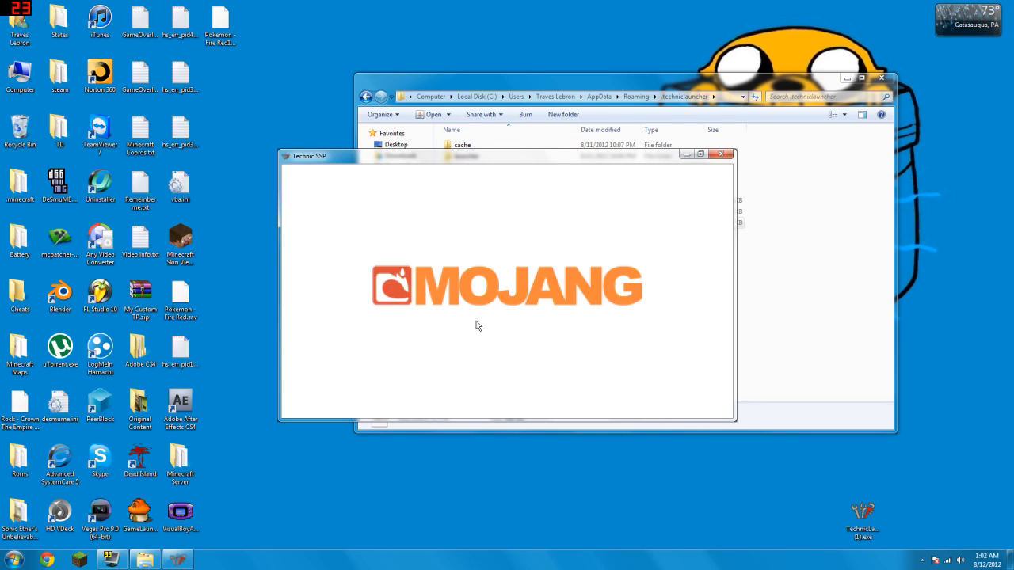
{"action": "mouse_move", "coordinate": [411, 241]}
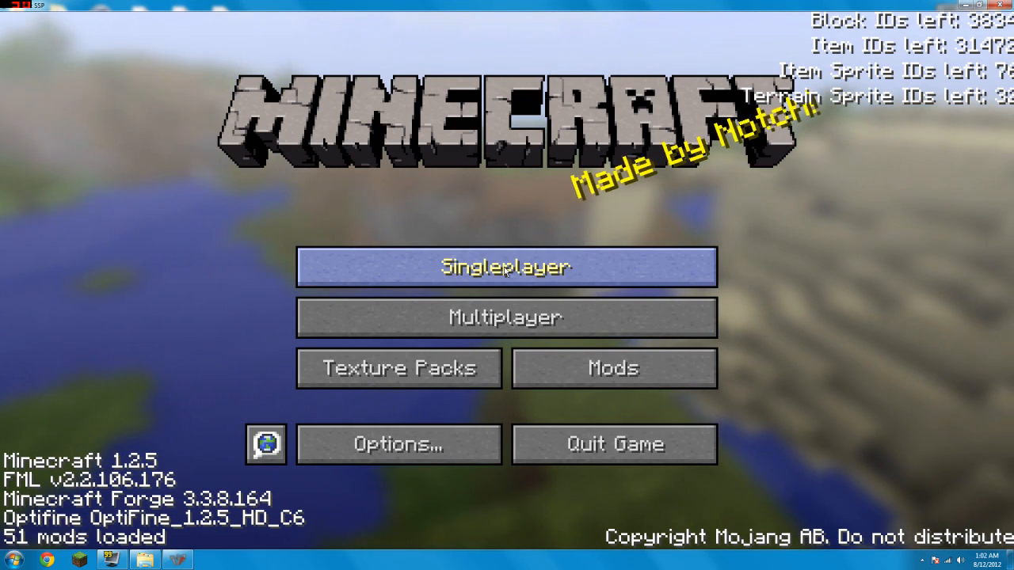
- Start a new singleplayer world named 'Fuck around 2'
{"action": "left_click", "coordinate": [505, 267]}
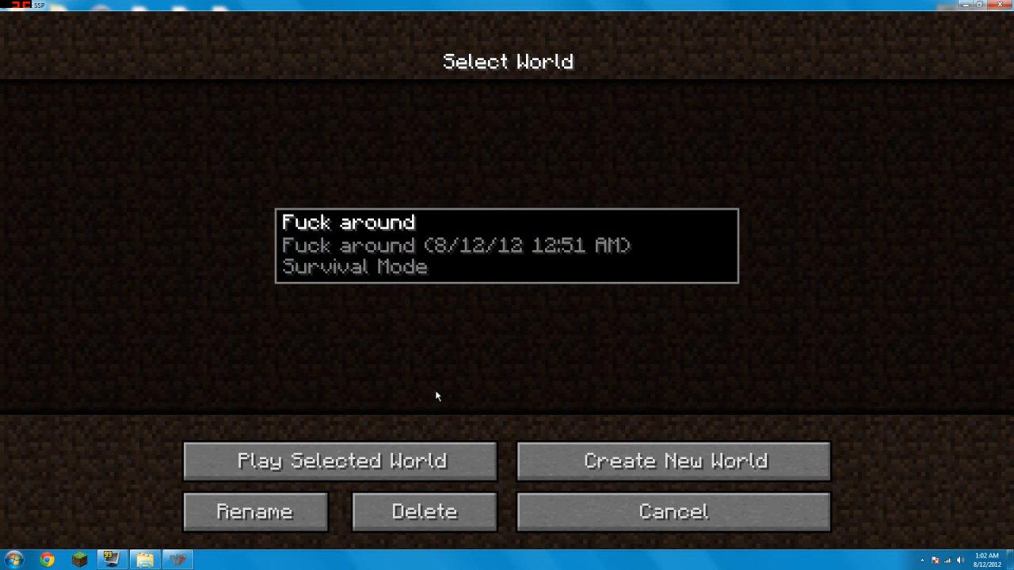
{"action": "left_click", "coordinate": [672, 461]}
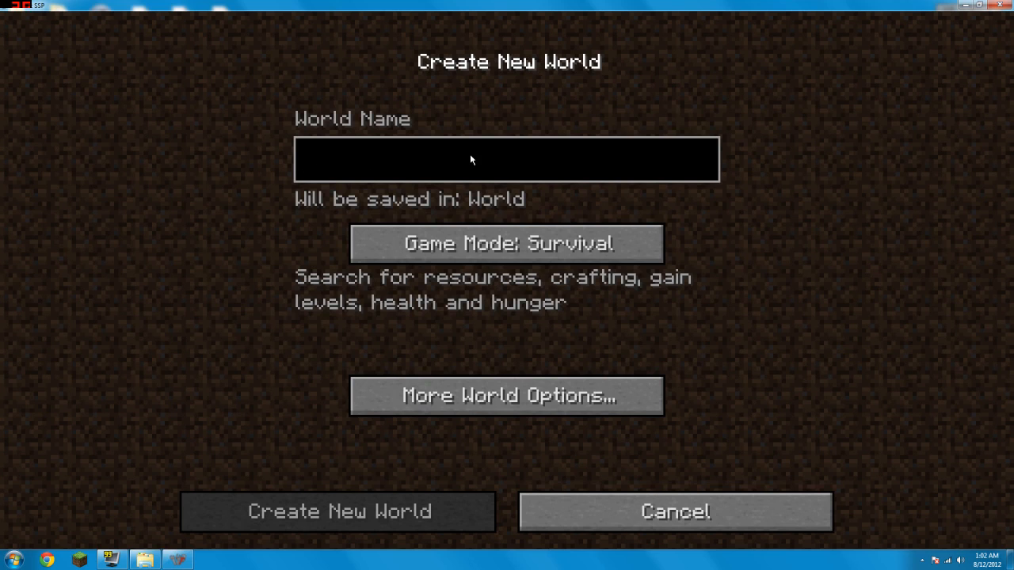
{"action": "type", "text": "Fuck"}
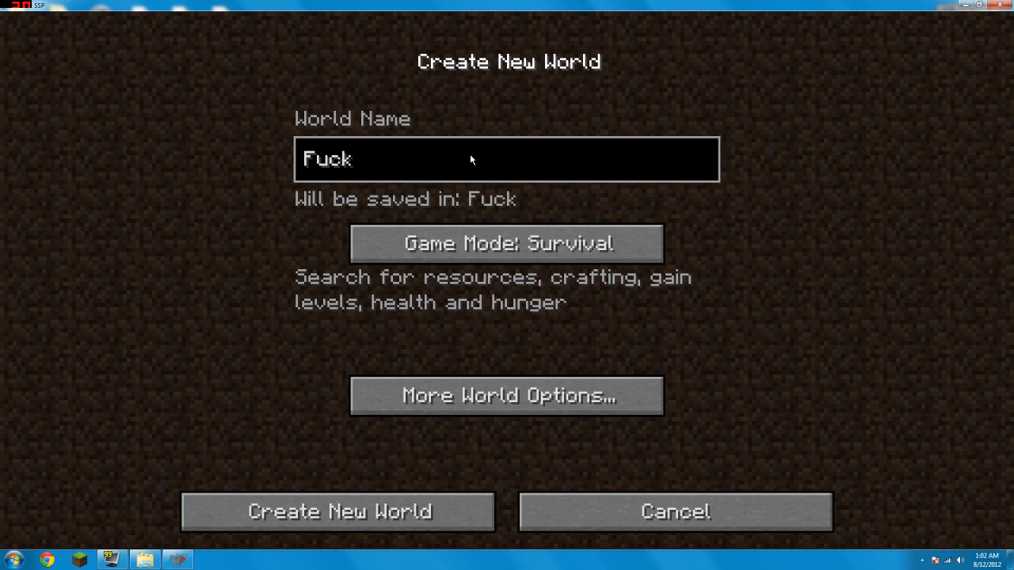
{"action": "type", "text": "around 2"}
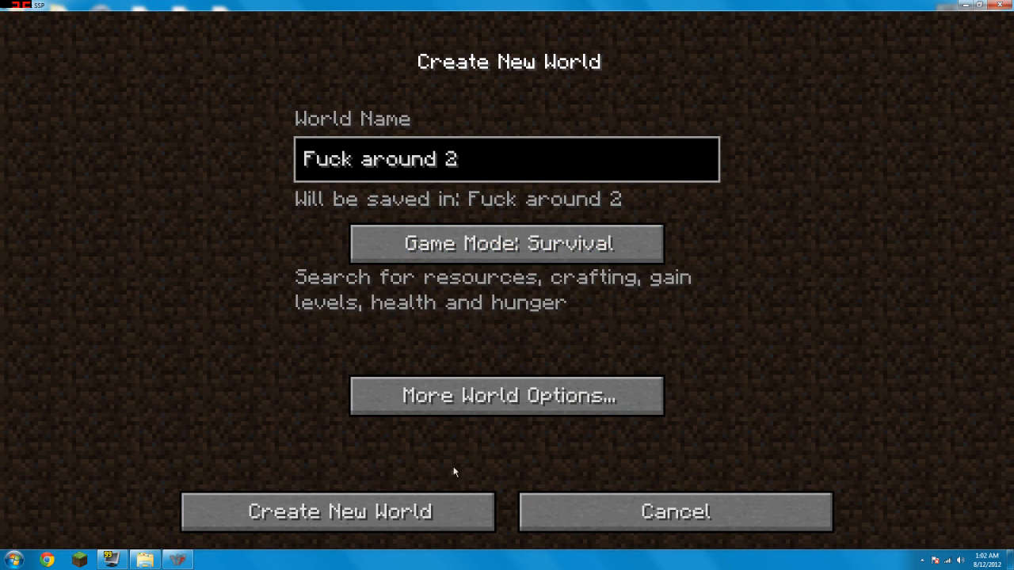
{"action": "mouse_move", "coordinate": [504, 334]}
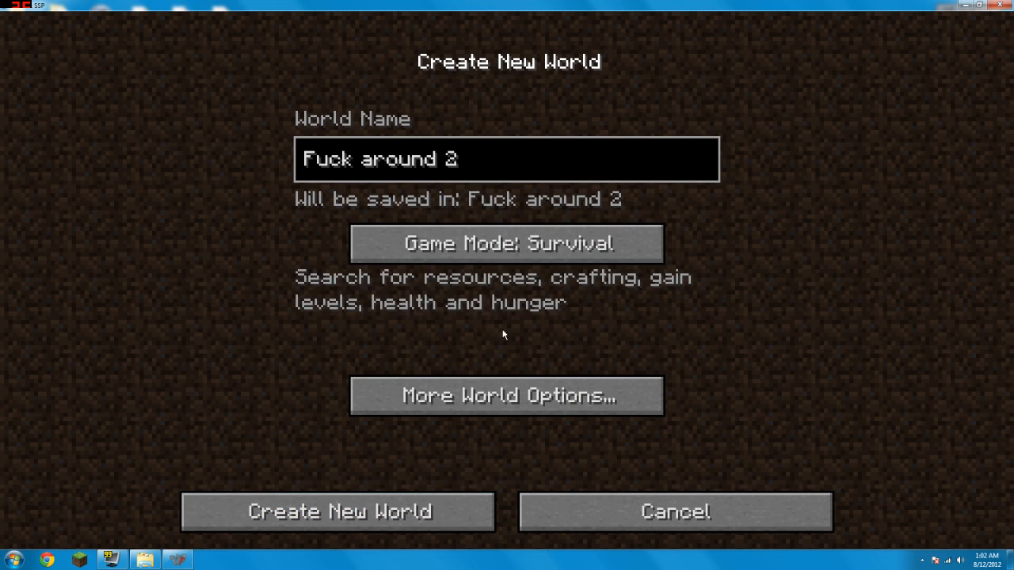
- Set the world seed to 1561 in More World Options and create the world
{"action": "left_click", "coordinate": [505, 396]}
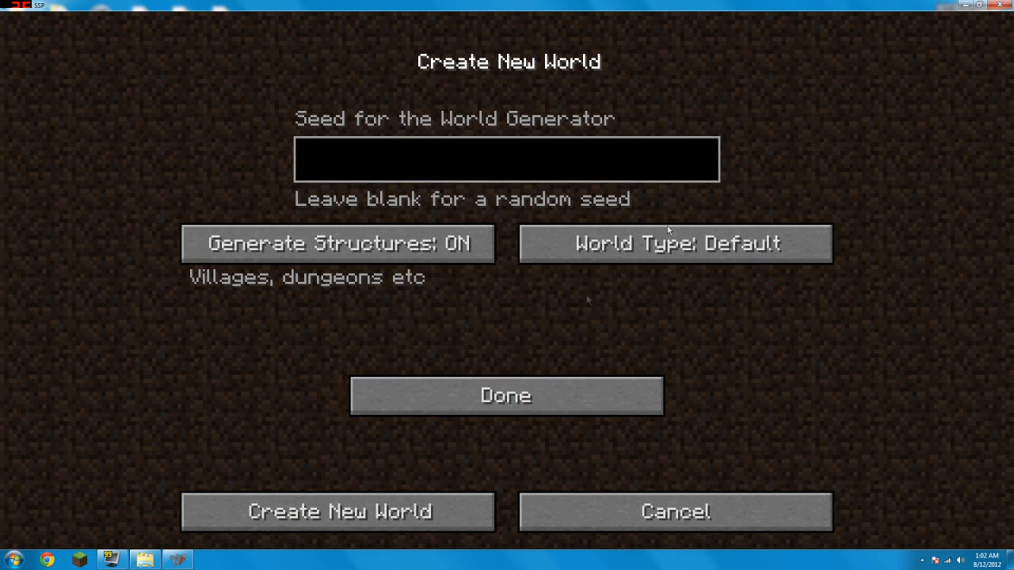
{"action": "left_click", "coordinate": [507, 158]}
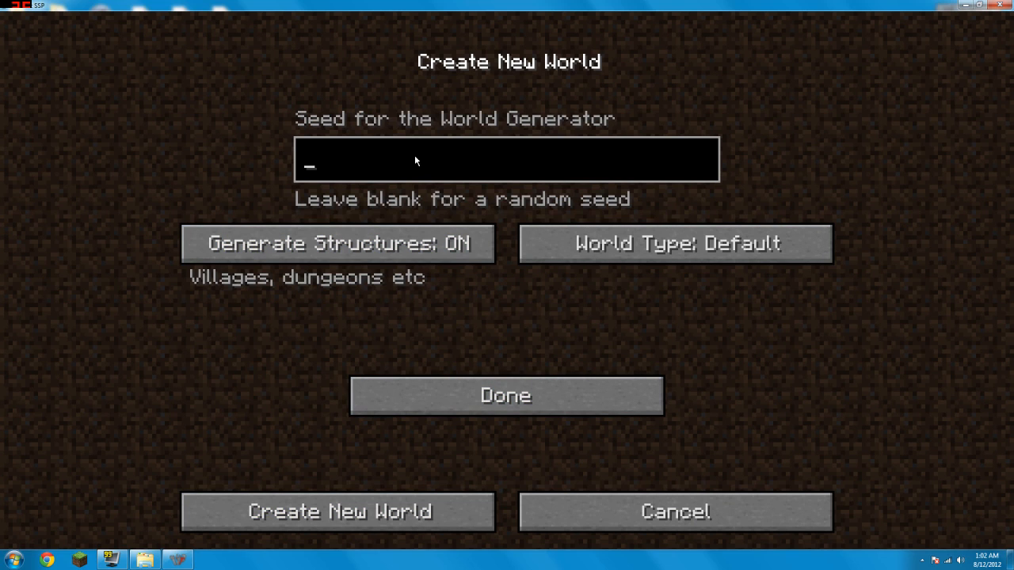
{"action": "type", "text": "15616165464614616161651"}
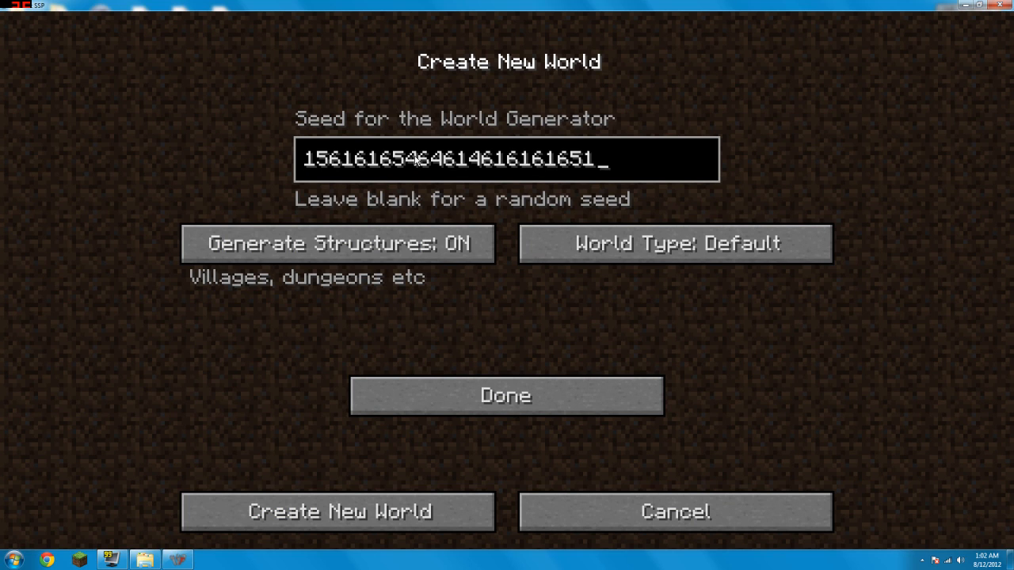
{"action": "left_click", "coordinate": [507, 396]}
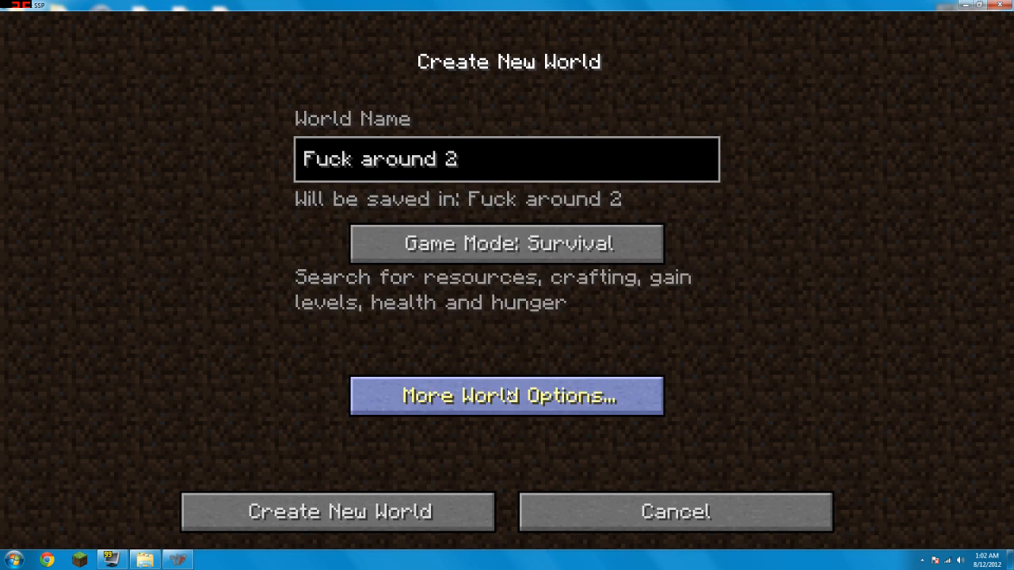
{"action": "left_click", "coordinate": [339, 512]}
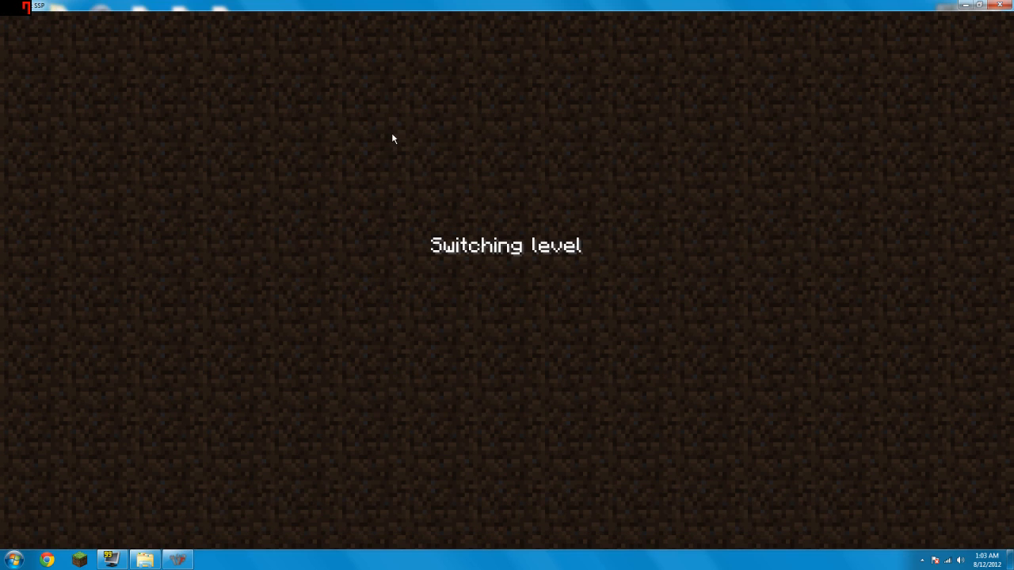
{"action": "mouse_move", "coordinate": [552, 212]}
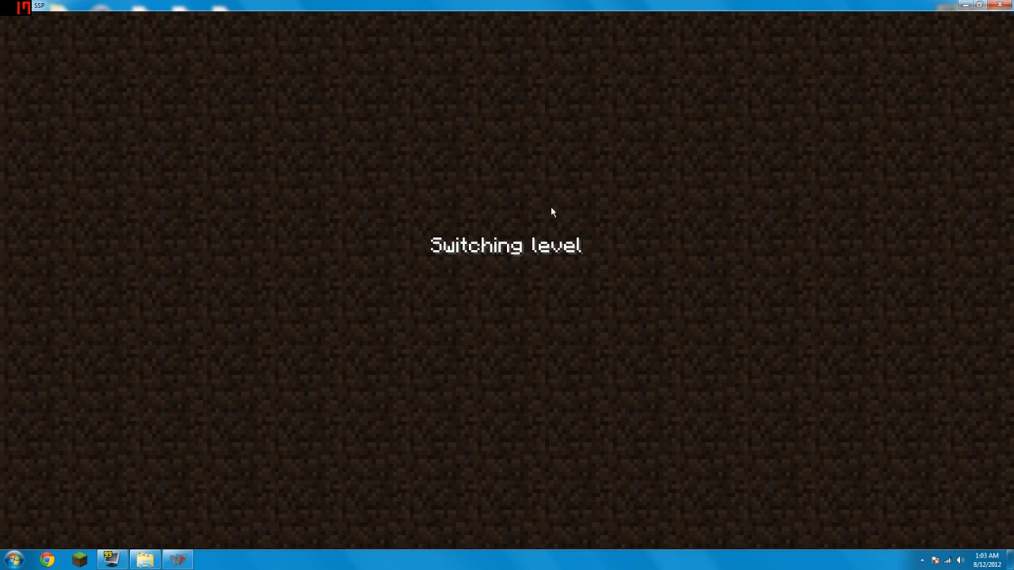
{"action": "mouse_move", "coordinate": [301, 19]}
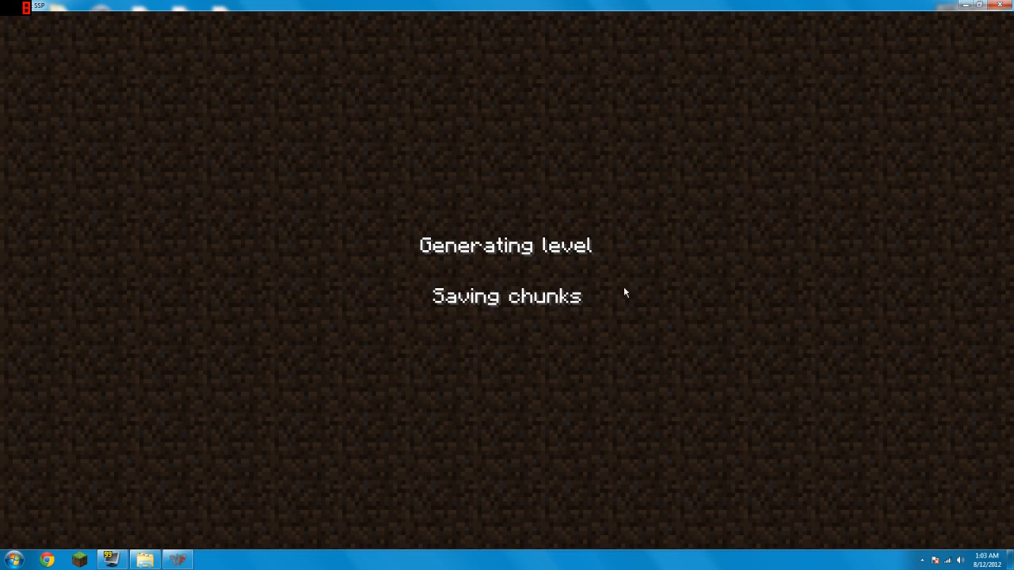
{"action": "mouse_move", "coordinate": [542, 332]}
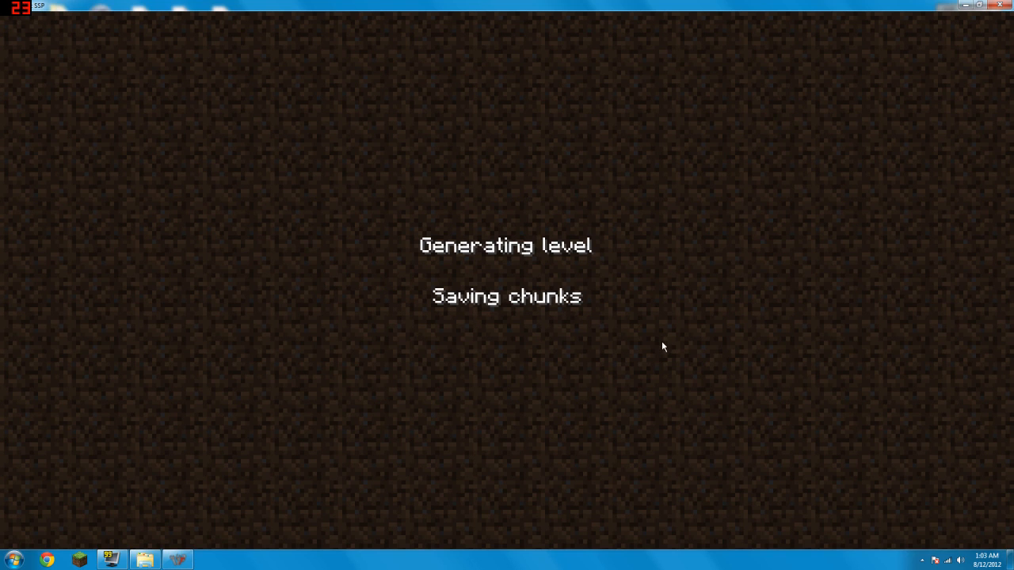
{"action": "mouse_move", "coordinate": [431, 336]}
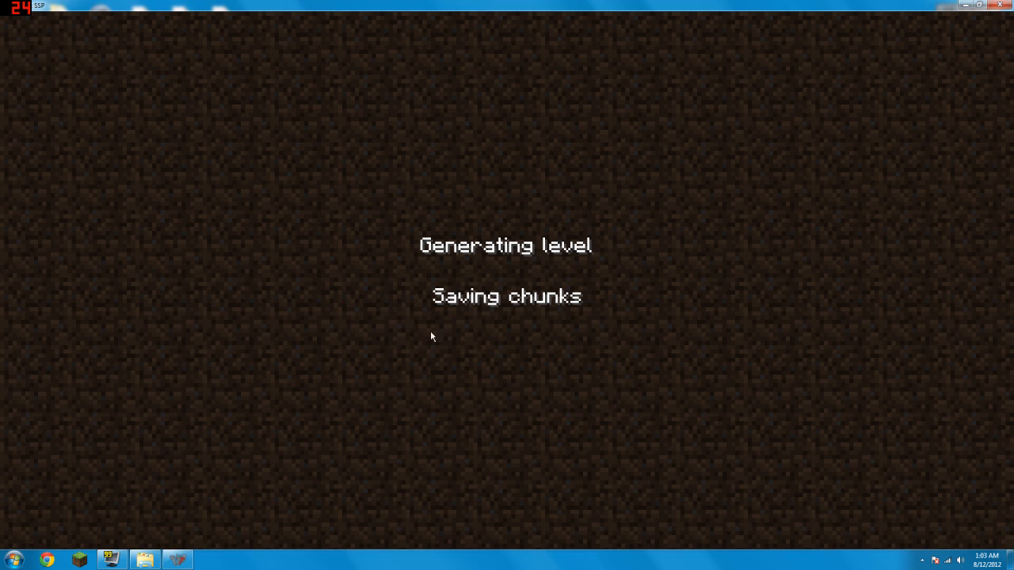
{"action": "mouse_move", "coordinate": [514, 301]}
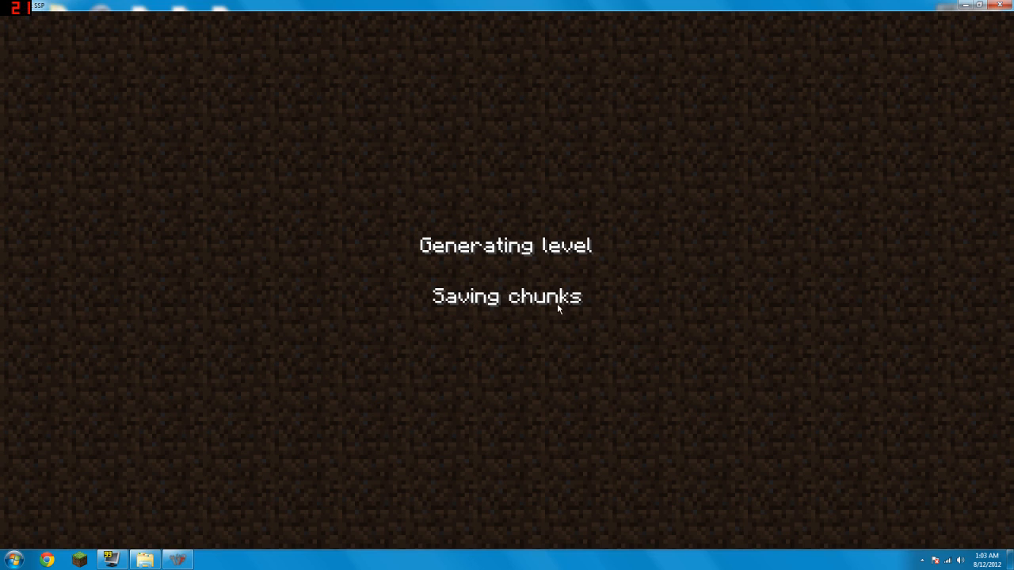
{"action": "mouse_move", "coordinate": [440, 331]}
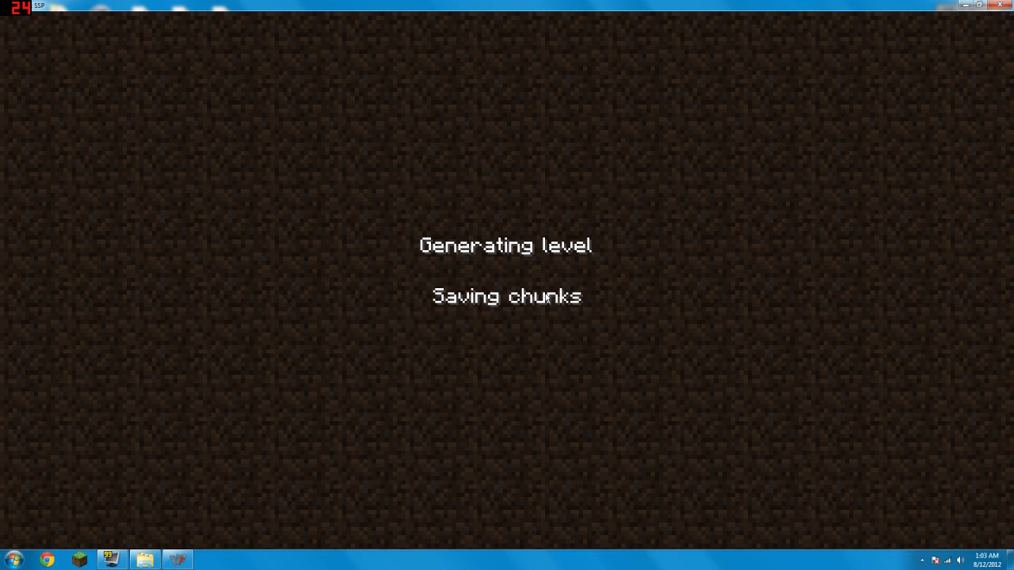
{"action": "mouse_move", "coordinate": [313, 289]}
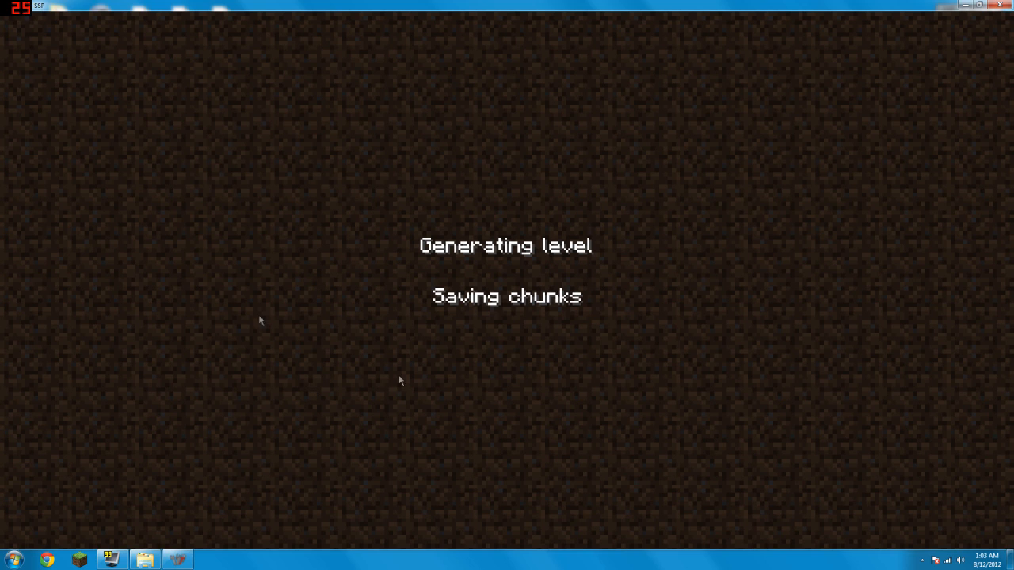
{"action": "mouse_move", "coordinate": [457, 279]}
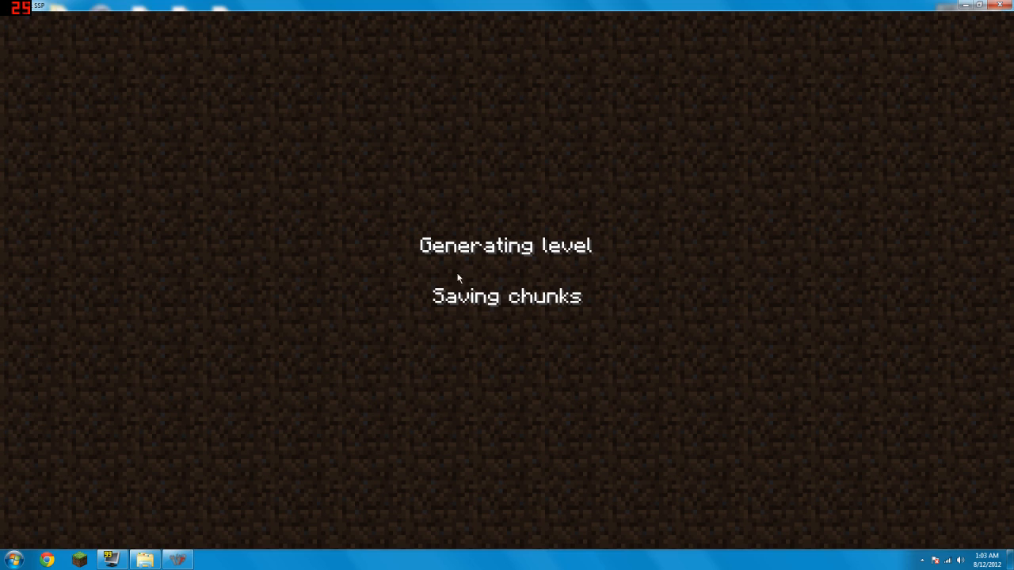
{"action": "mouse_move", "coordinate": [538, 262]}
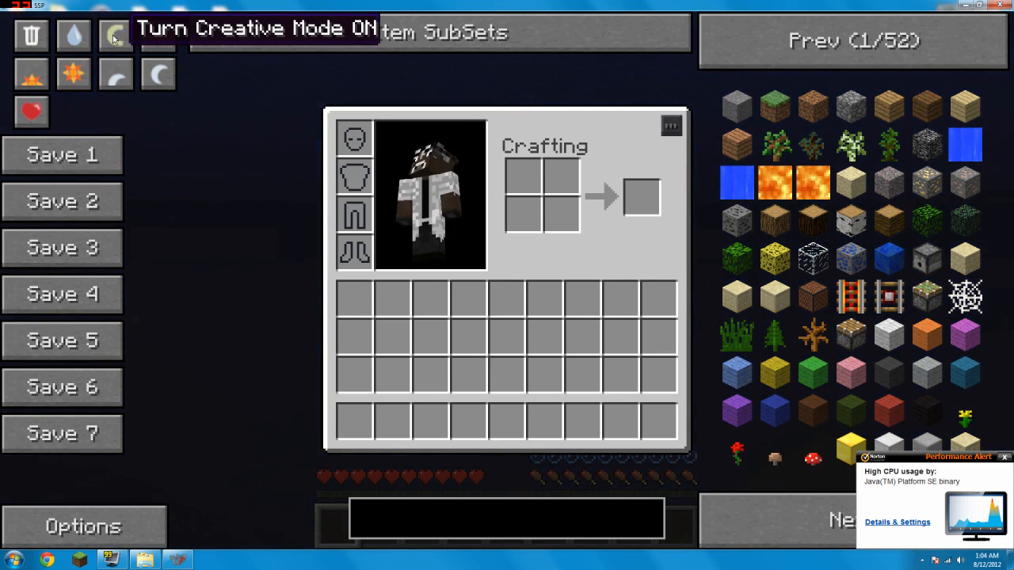
- Turn creative mode on in the inventory and return to the game
{"action": "left_click", "coordinate": [114, 35]}
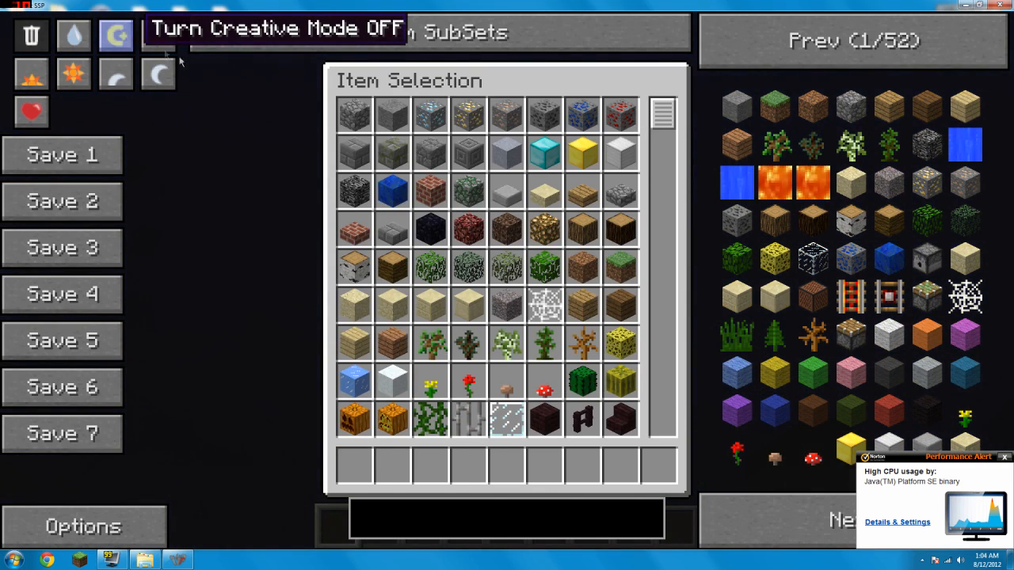
{"action": "key", "text": "Escape"}
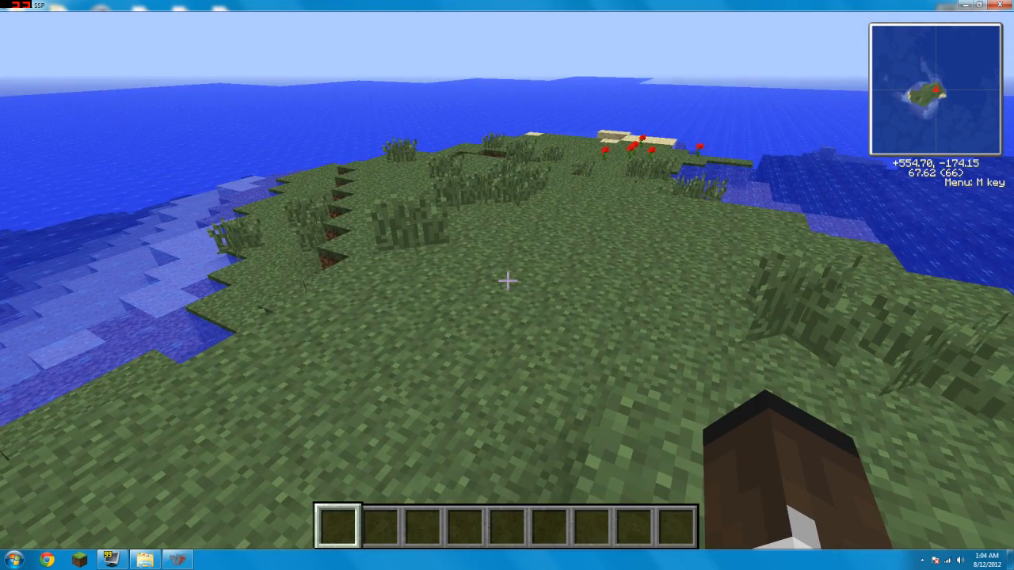
- Stop the MAtmos ambient sounds with F7 and fly up above the island
{"action": "key", "text": "f7"}
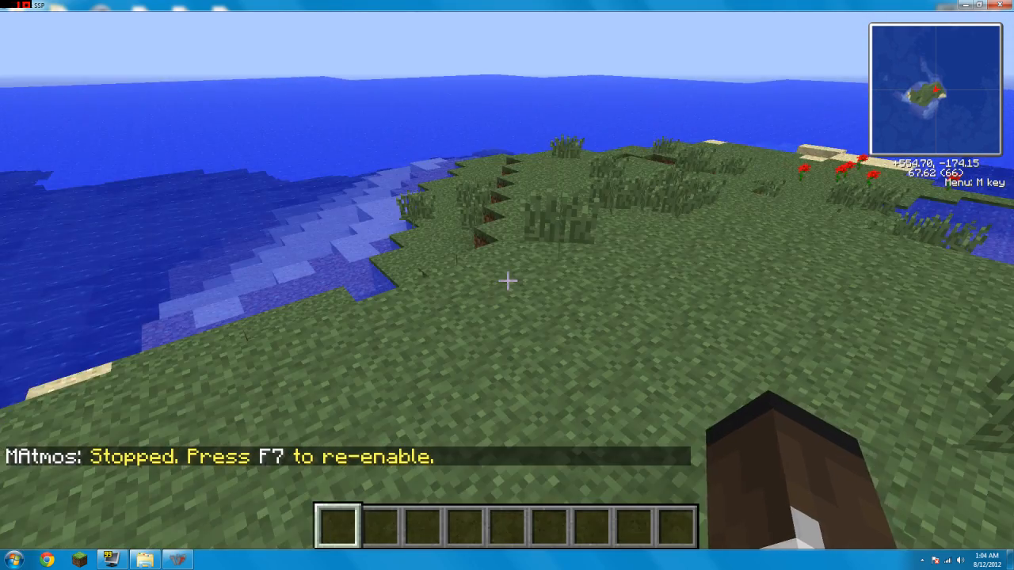
{"action": "mouse_move", "coordinate": [507, 285]}
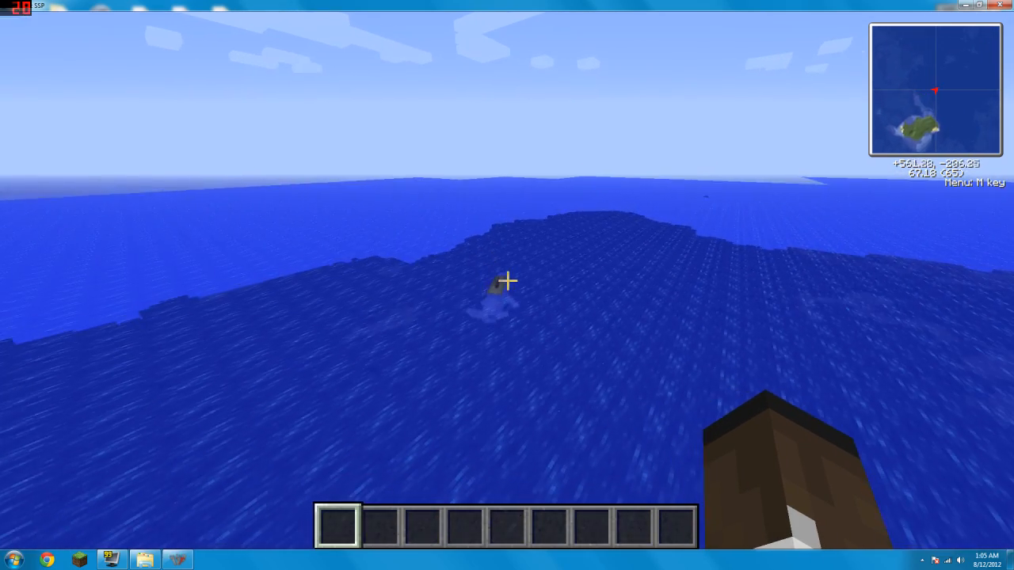
{"action": "mouse_move", "coordinate": [508, 285]}
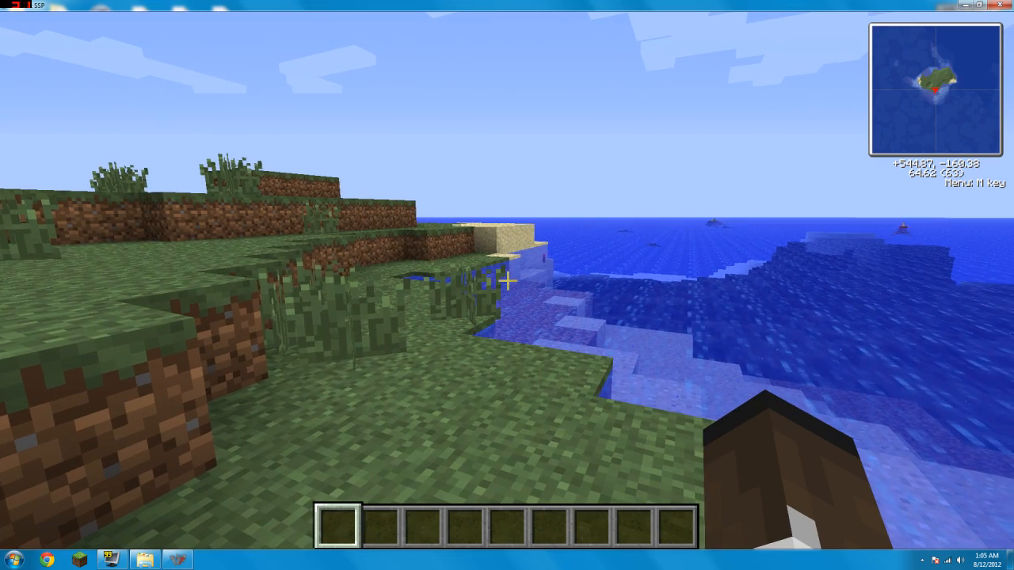
{"action": "key", "text": "F7"}
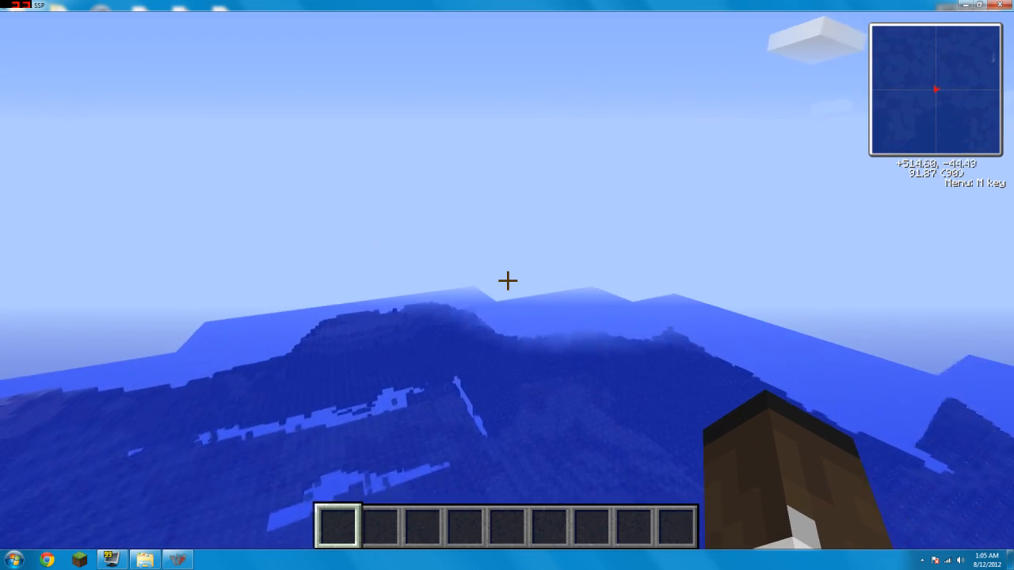
- Fly far out across the open ocean away from the spawn island
{"action": "key", "text": "w"}
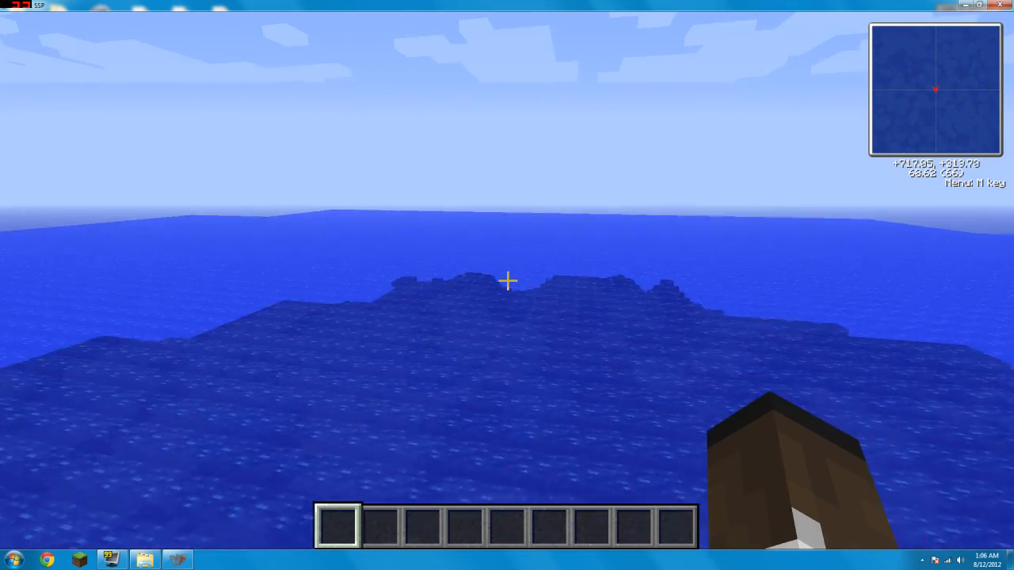
{"action": "key", "text": "w"}
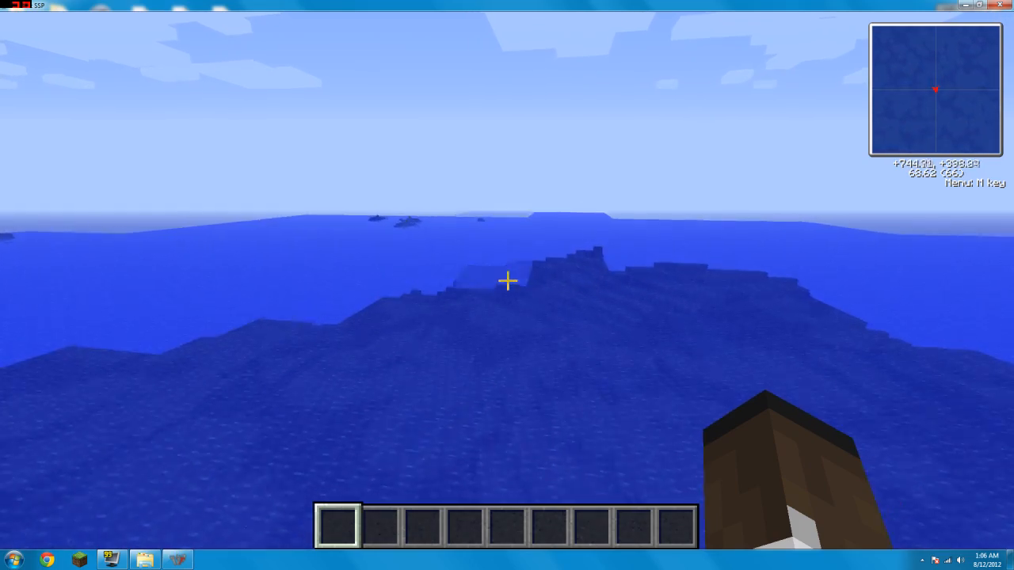
{"action": "key", "text": "w"}
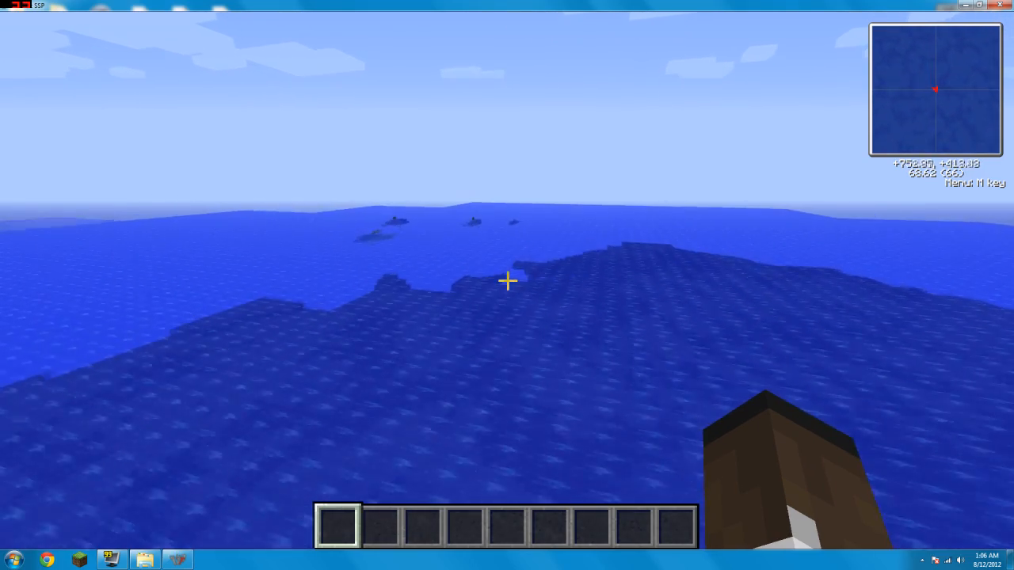